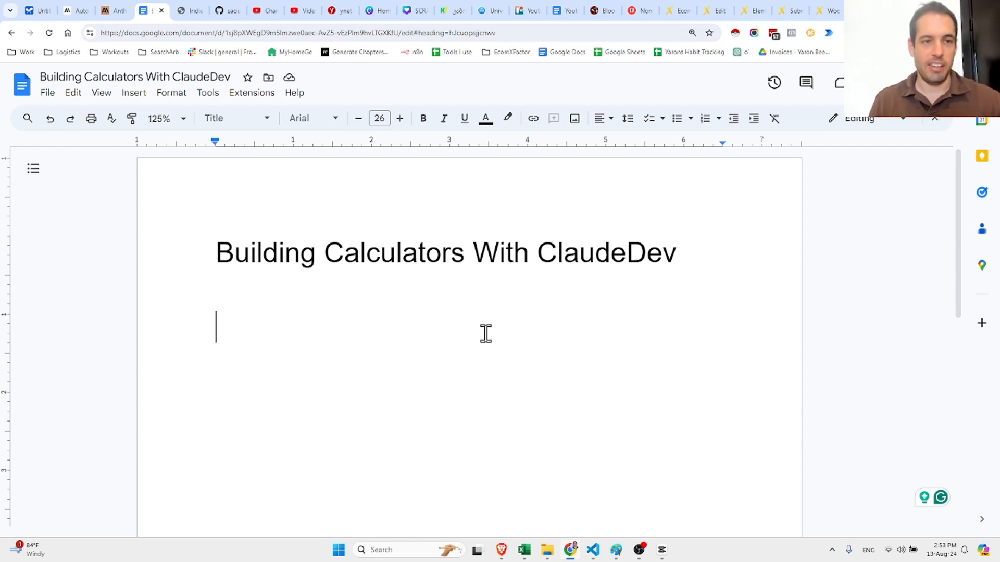
{"action": "mouse_move", "coordinate": [542, 224]}
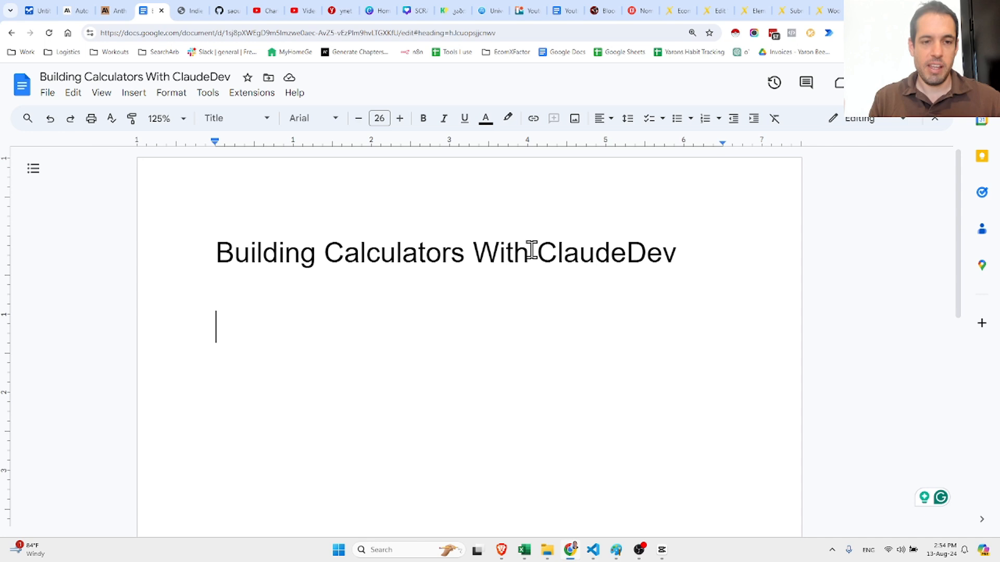
{"action": "mouse_move", "coordinate": [611, 249]}
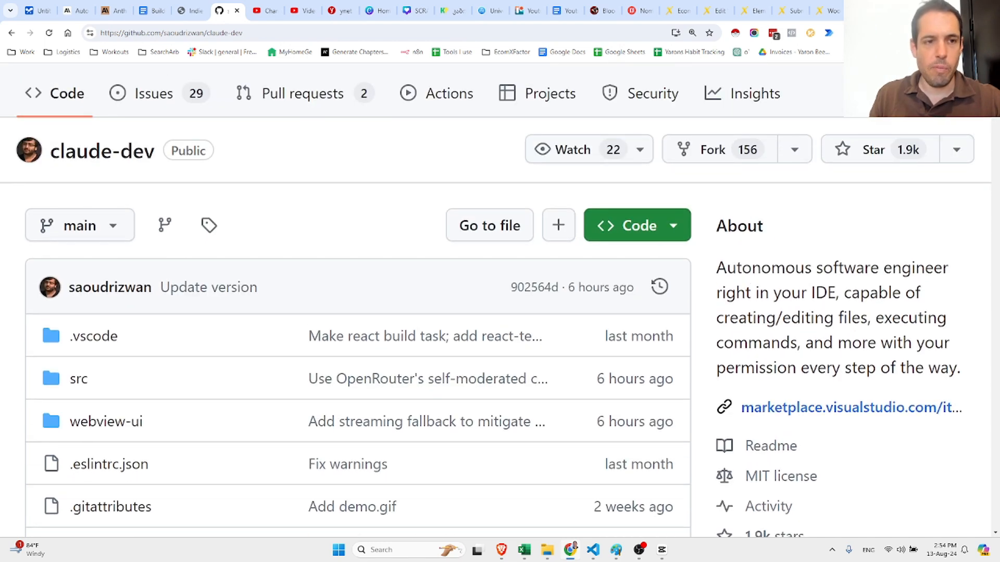
{"action": "mouse_move", "coordinate": [772, 370]}
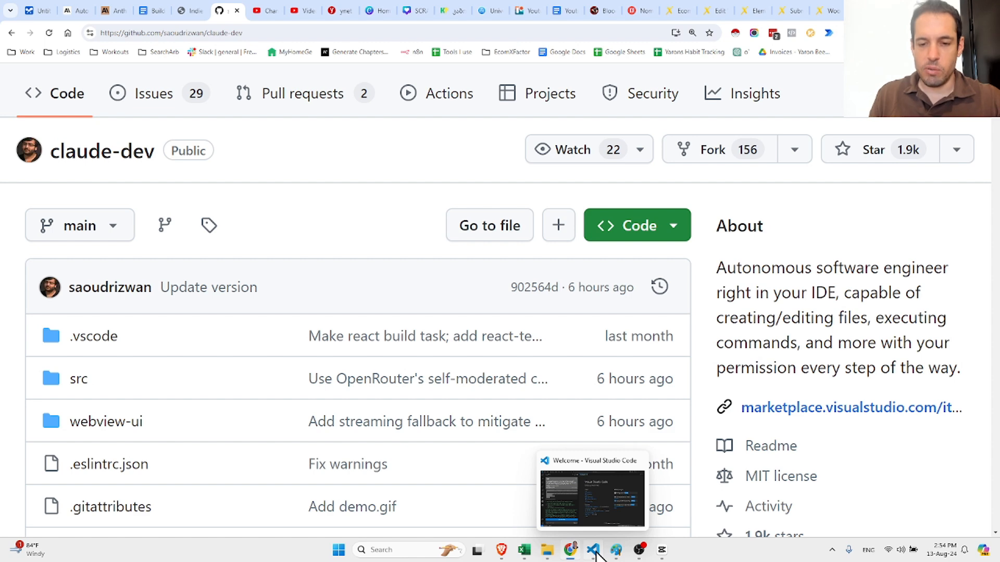
Leave the claude-dev GitHub page and bring Visual Studio Code to the front.
{"action": "left_click", "coordinate": [592, 550]}
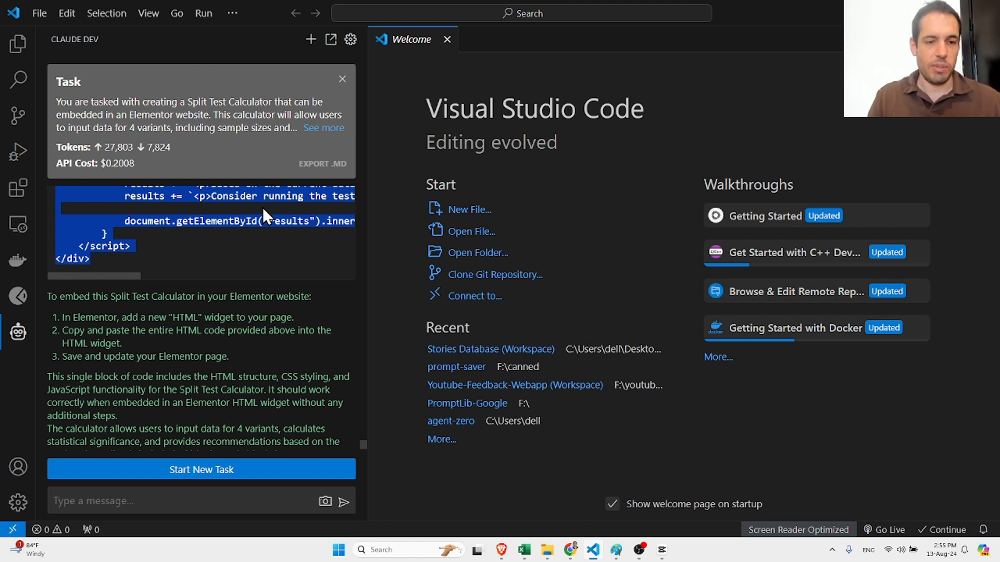
{"action": "mouse_move", "coordinate": [239, 271]}
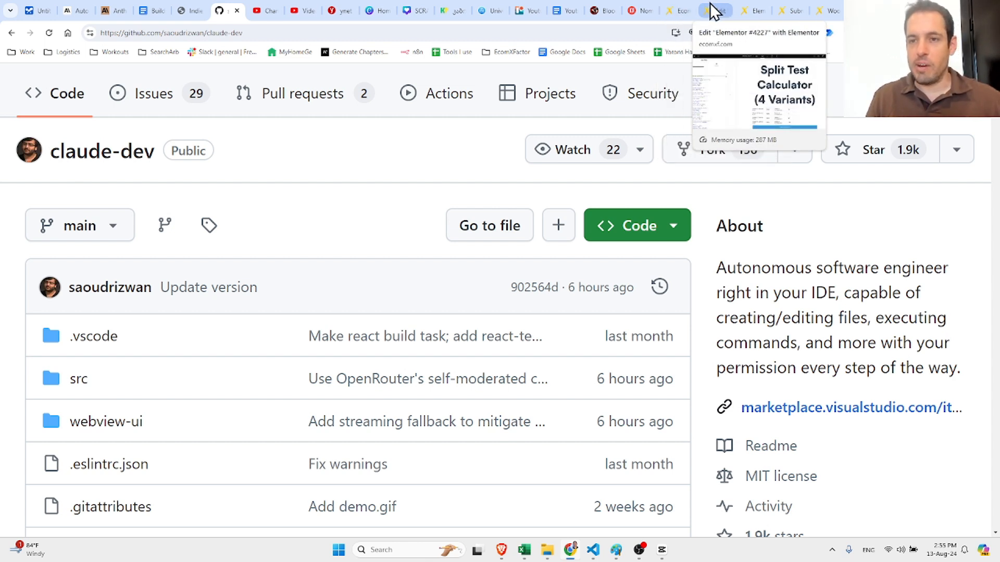
View the calculator widget in the Elementor editor, then return to Visual Studio Code.
{"action": "left_click", "coordinate": [711, 11]}
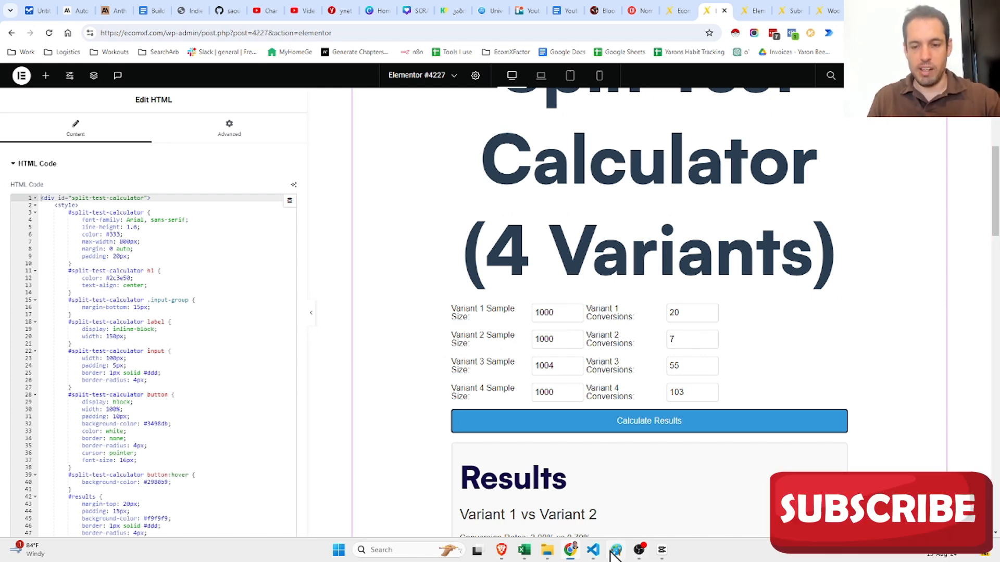
{"action": "left_click", "coordinate": [593, 550]}
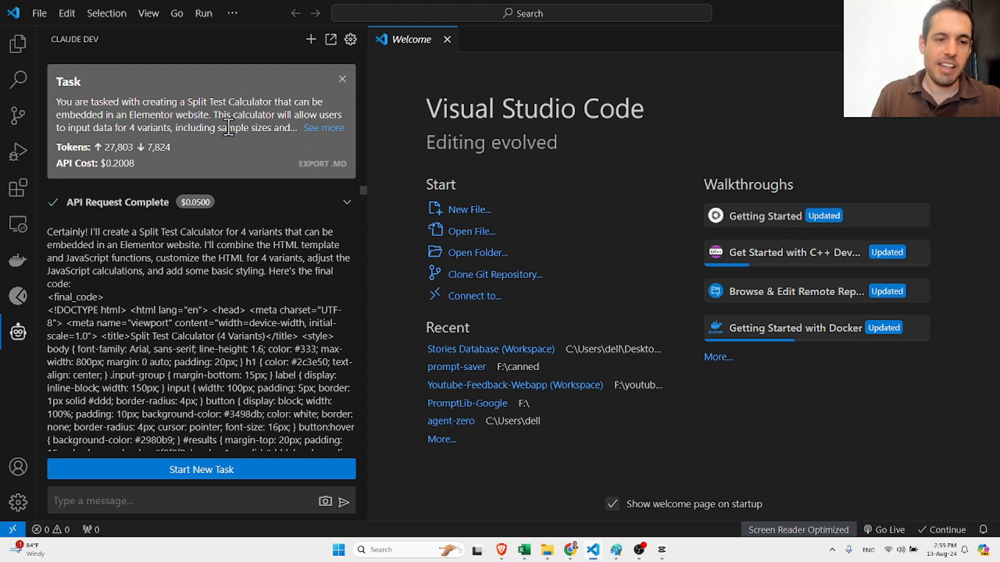
{"action": "mouse_move", "coordinate": [361, 187]}
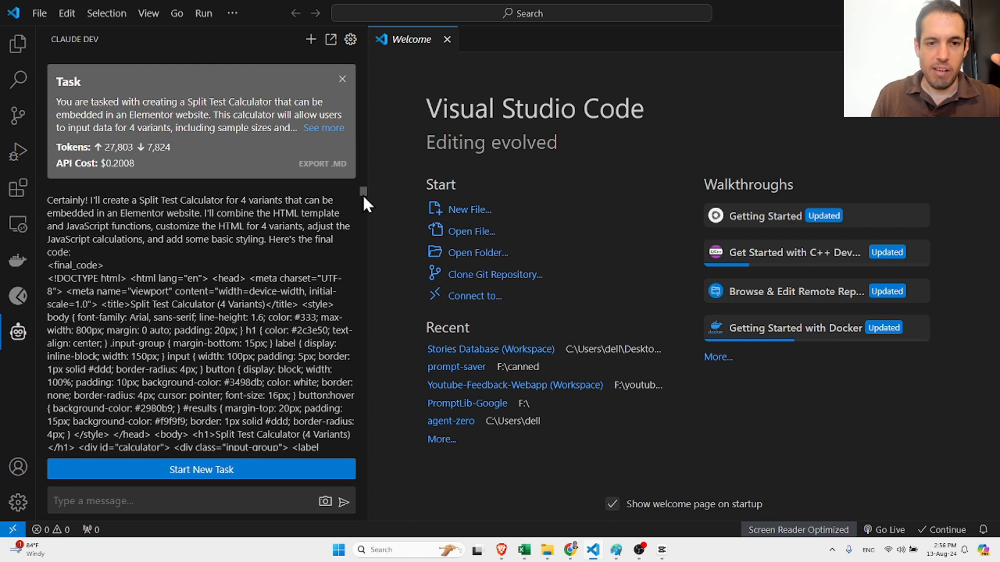
{"action": "scroll", "scroll_direction": "down", "scroll_amount": 3}
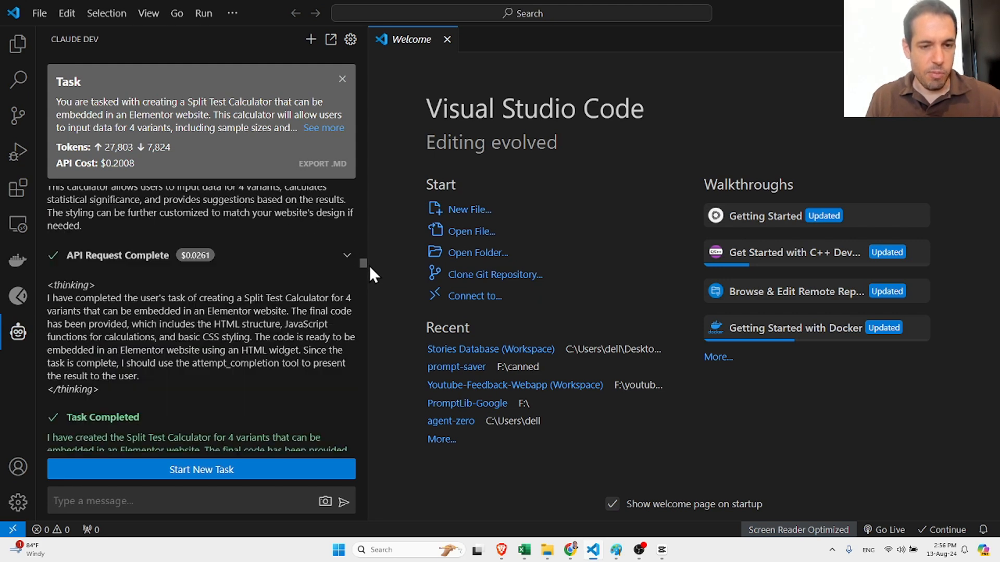
{"action": "scroll", "scroll_direction": "down", "scroll_amount": 3}
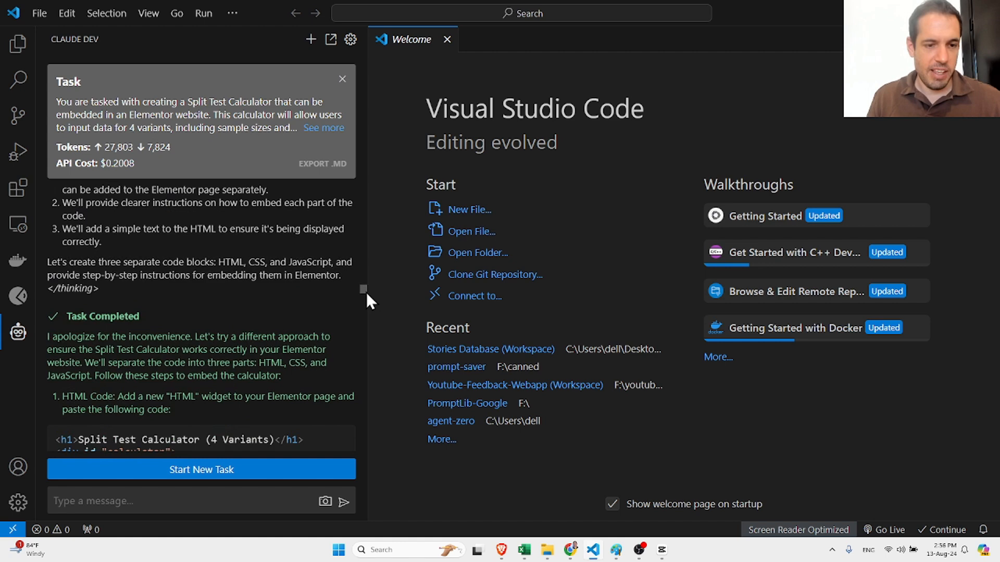
{"action": "scroll", "scroll_direction": "down", "scroll_amount": 3}
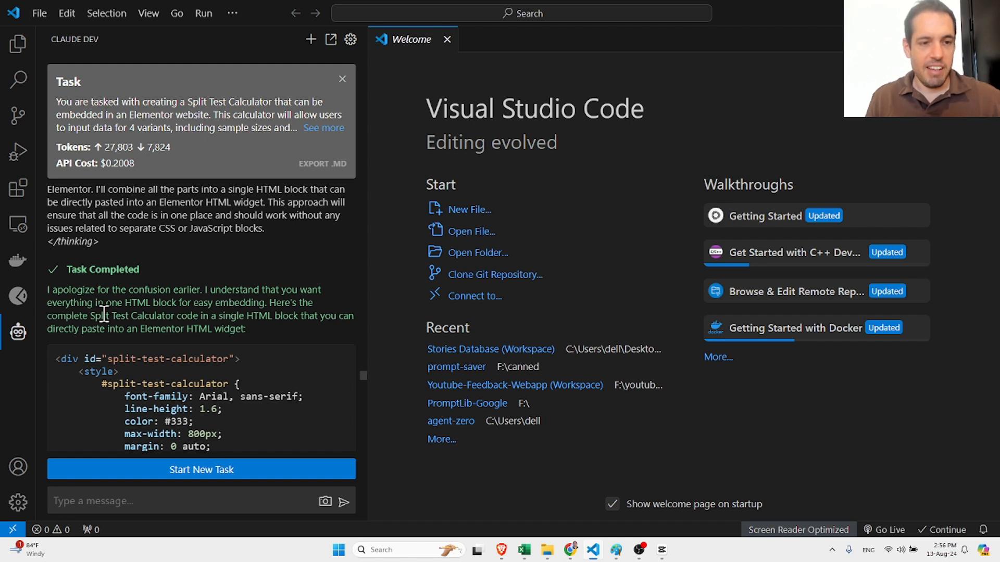
{"action": "mouse_move", "coordinate": [250, 318]}
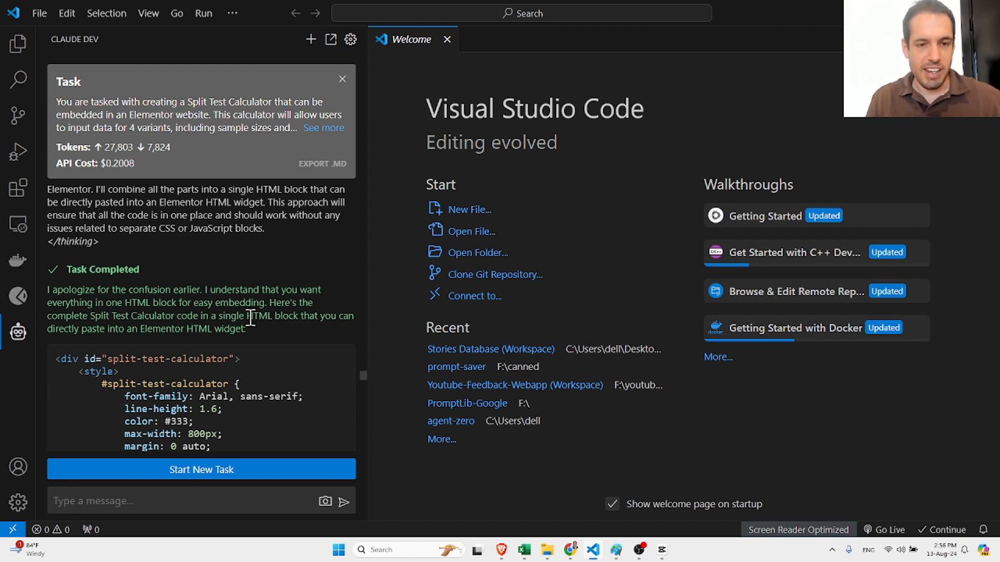
{"action": "mouse_move", "coordinate": [365, 376]}
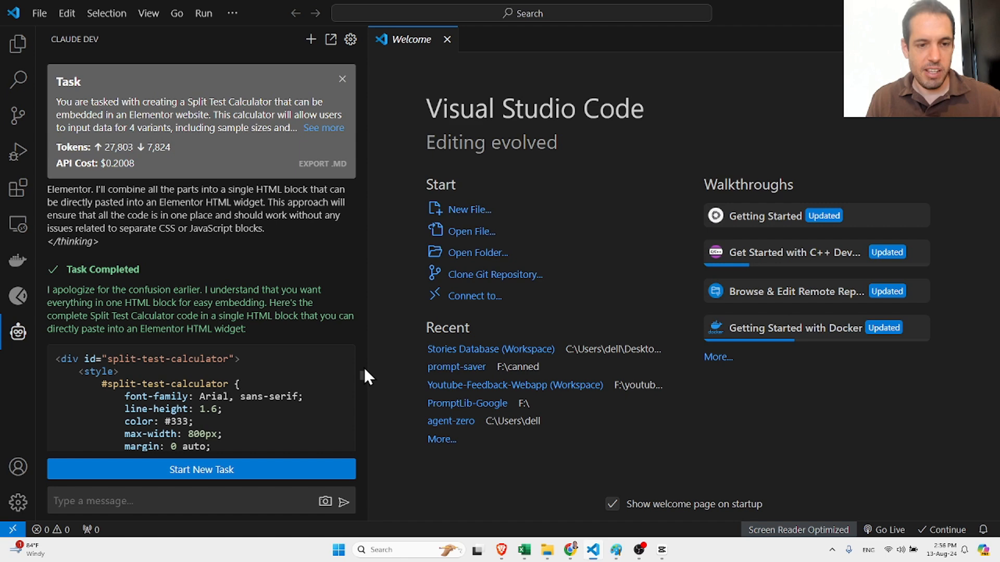
{"action": "scroll", "scroll_direction": "down", "scroll_amount": 3}
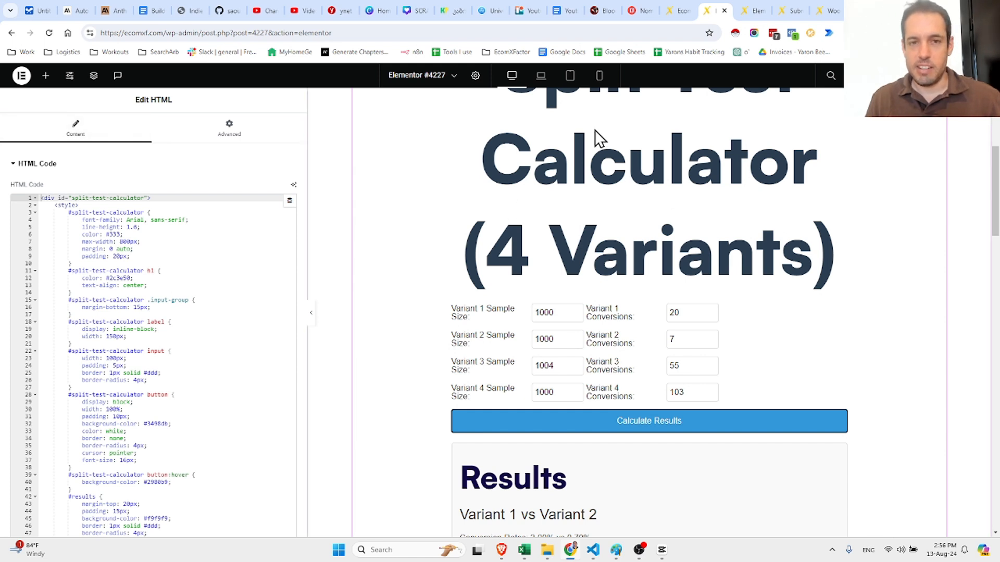
{"action": "mouse_move", "coordinate": [229, 127]}
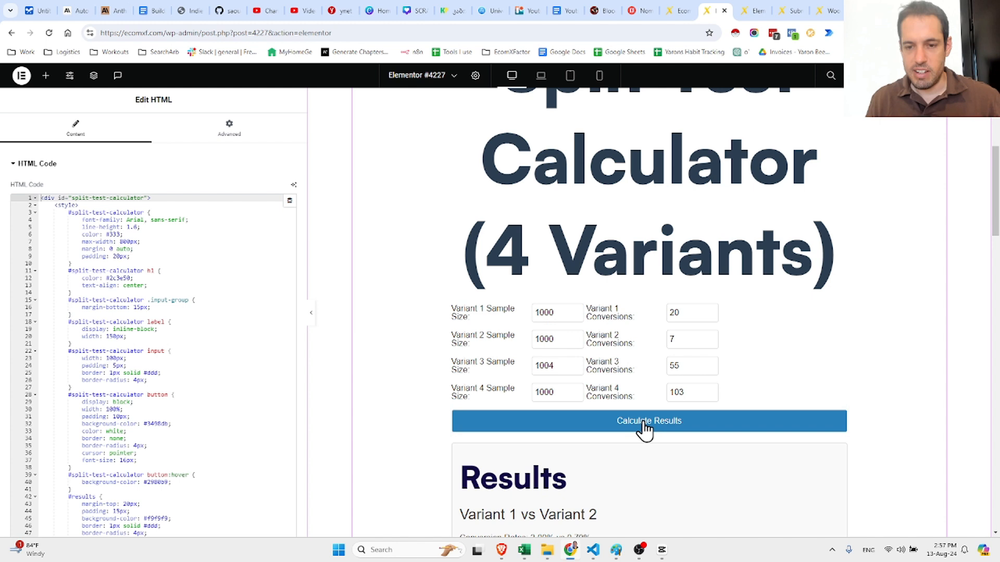
Recalculate, review all six variant comparisons, then begin replacing Variant 1's sample data.
{"action": "left_click", "coordinate": [554, 312]}
{"action": "type", "text": "0"}
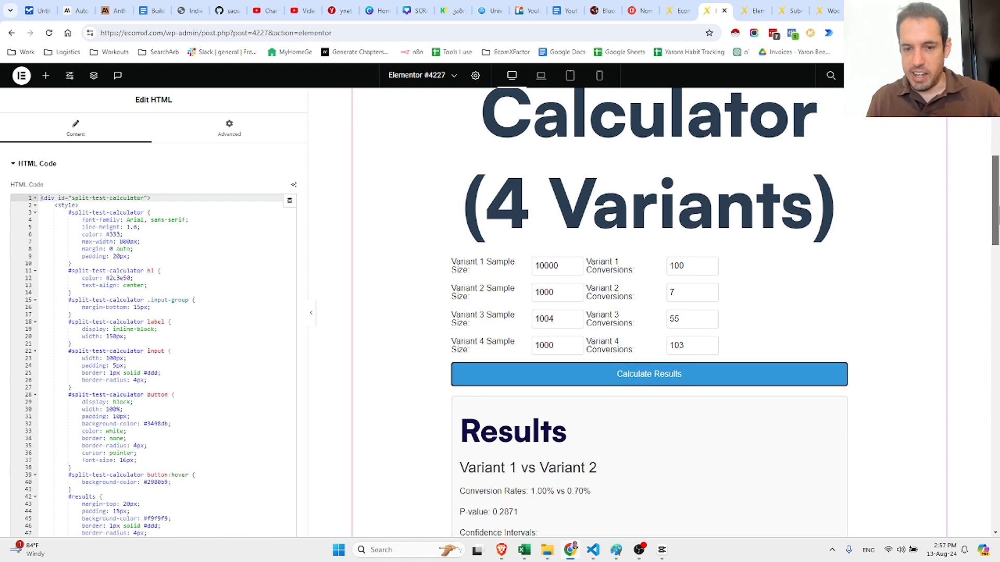
{"action": "scroll", "scroll_direction": "down", "scroll_amount": 3}
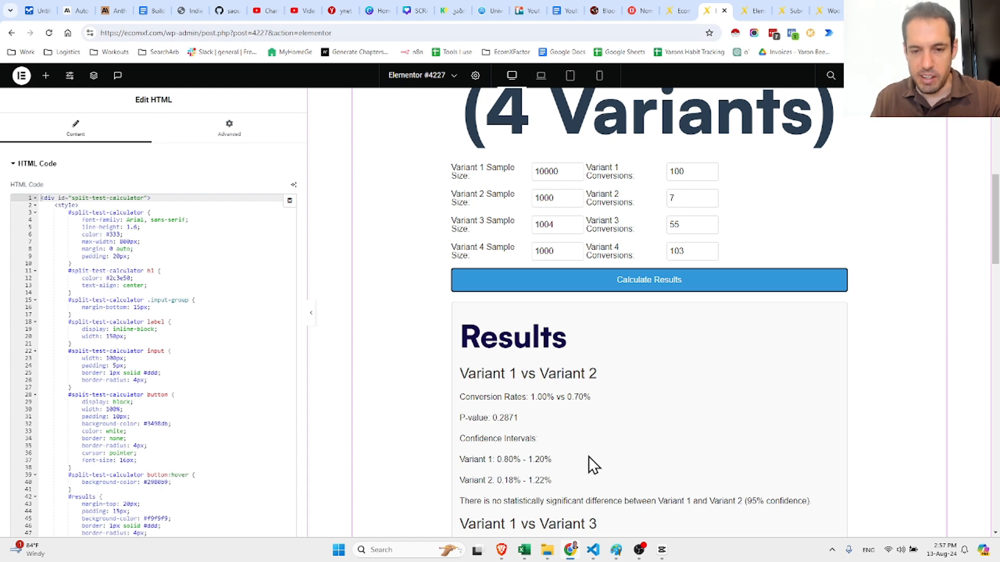
{"action": "scroll", "scroll_direction": "down", "scroll_amount": 3}
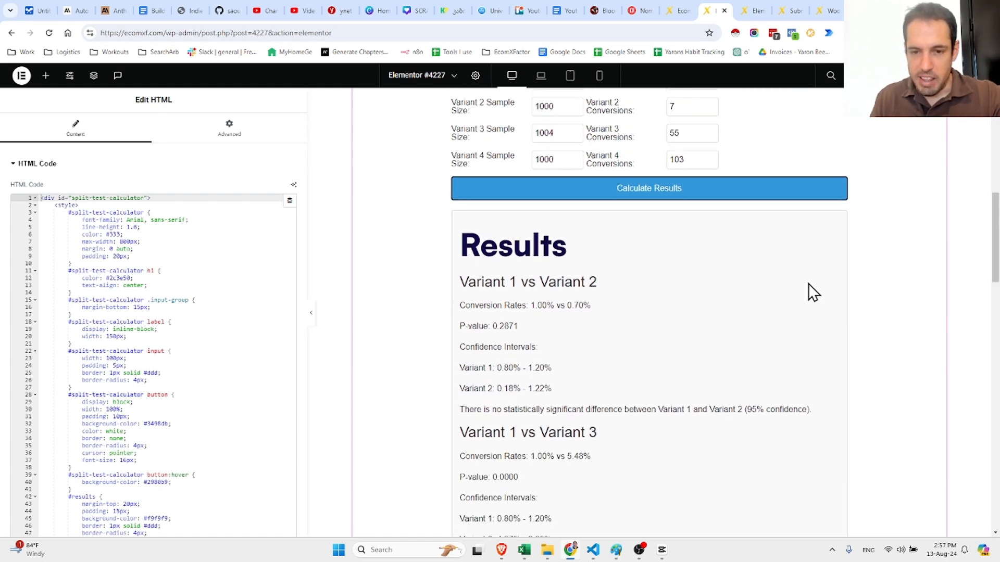
{"action": "mouse_move", "coordinate": [647, 424]}
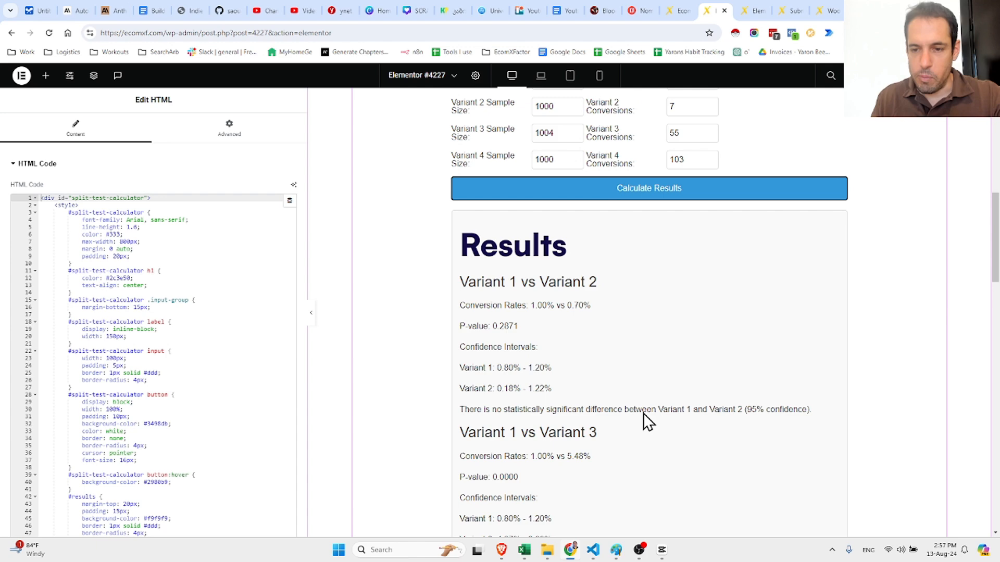
{"action": "scroll", "scroll_direction": "down", "scroll_amount": 3}
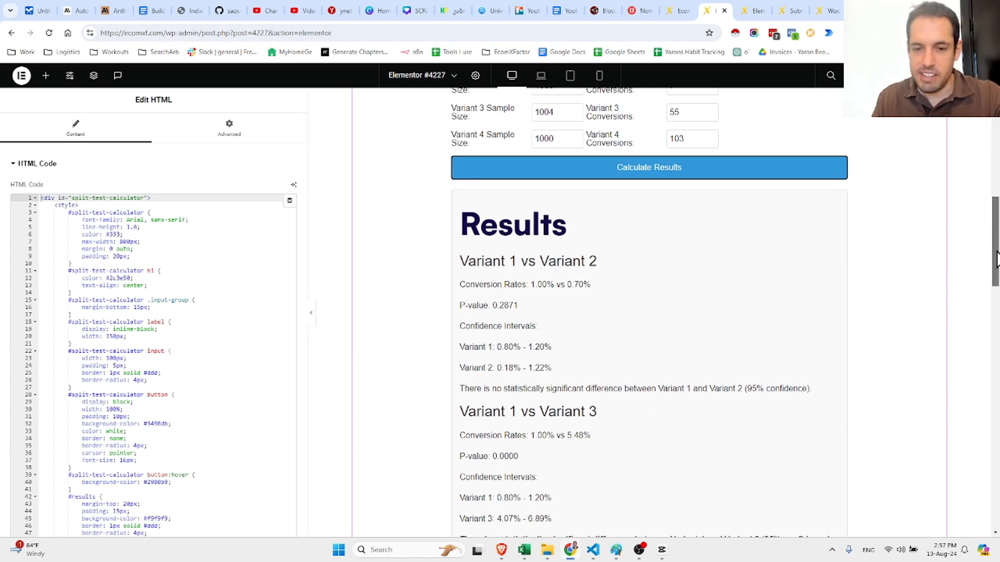
{"action": "scroll", "scroll_direction": "down", "scroll_amount": 3}
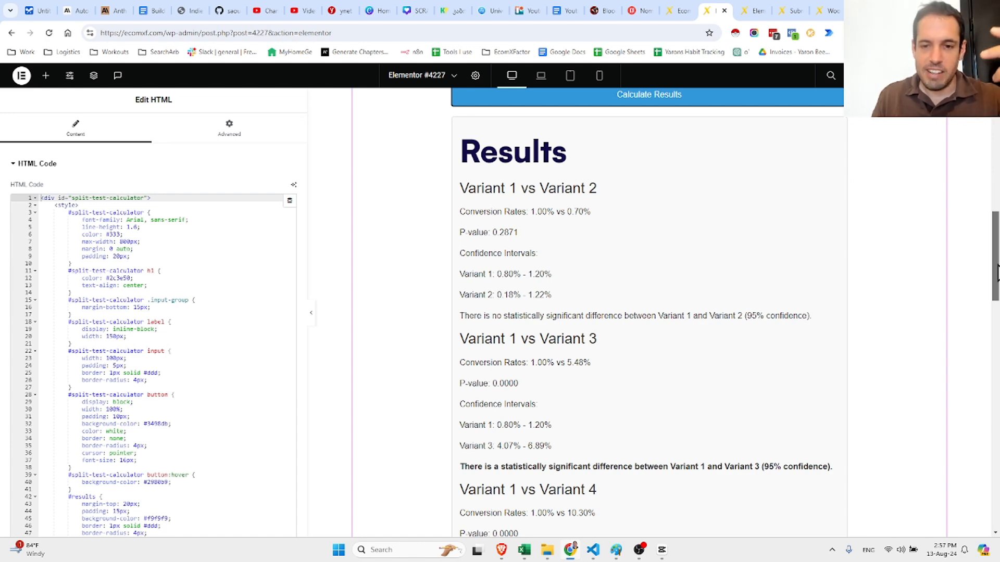
{"action": "scroll", "scroll_direction": "down", "scroll_amount": 3}
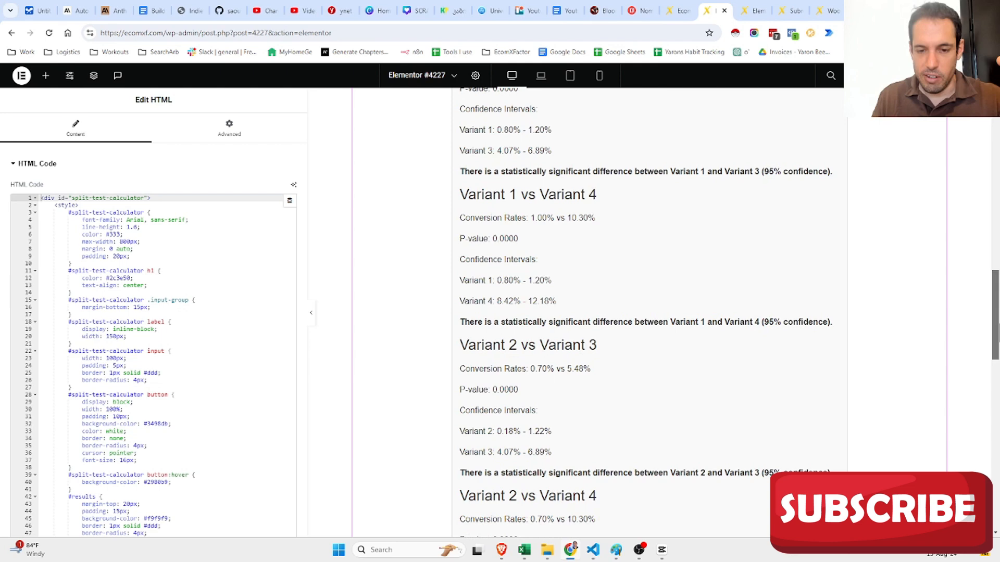
{"action": "scroll", "scroll_direction": "down", "scroll_amount": 3}
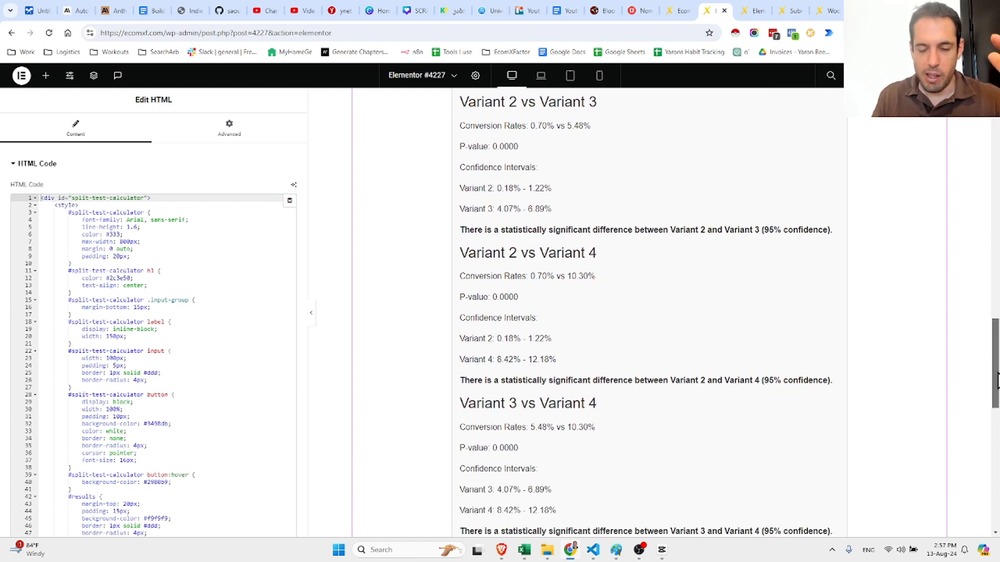
{"action": "scroll", "scroll_direction": "down", "scroll_amount": 3}
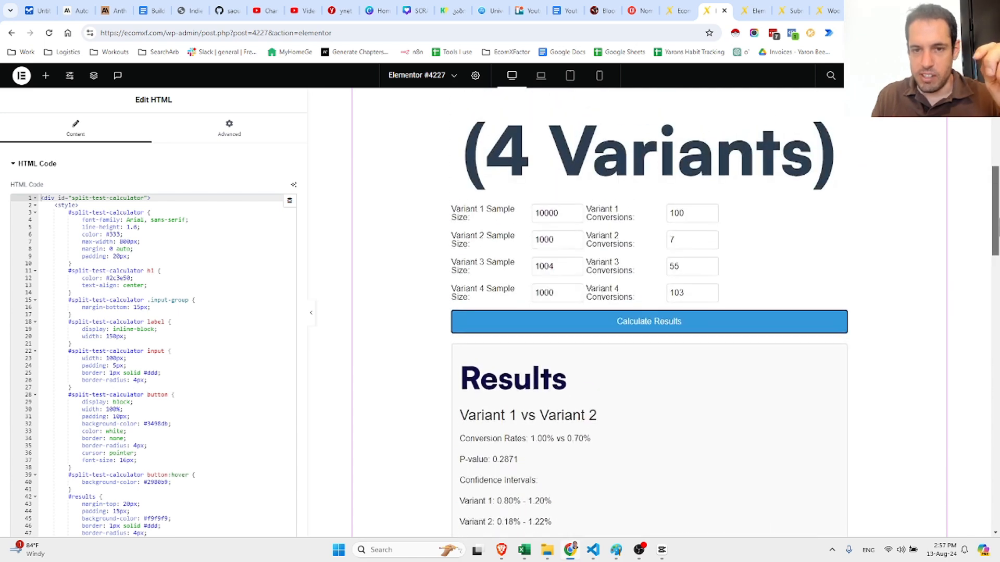
{"action": "left_click", "coordinate": [551, 220]}
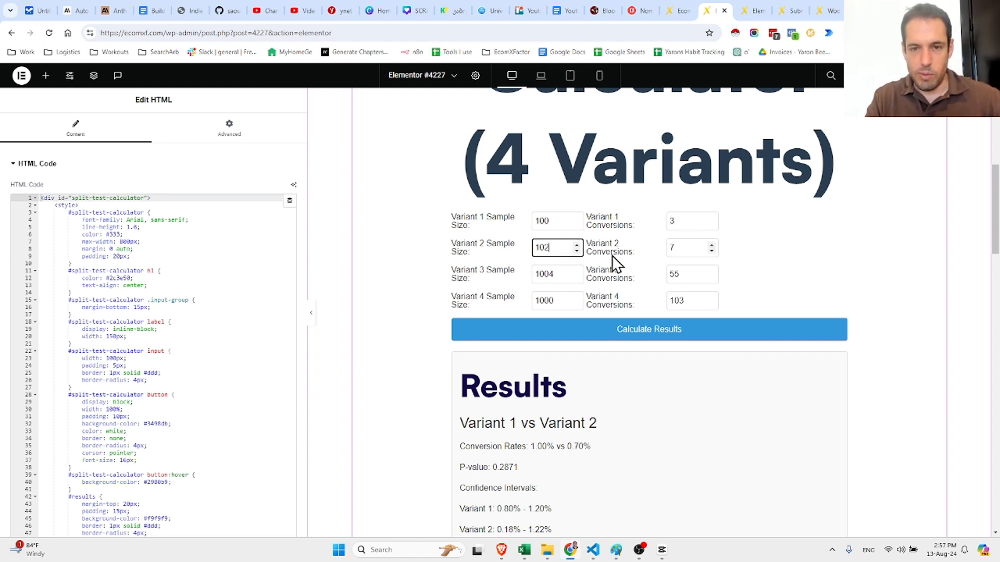
Enter smaller sample sizes and conversions for Variants 2–4 and recalculate.
{"action": "left_click", "coordinate": [692, 248]}
{"action": "type", "text": "5"}
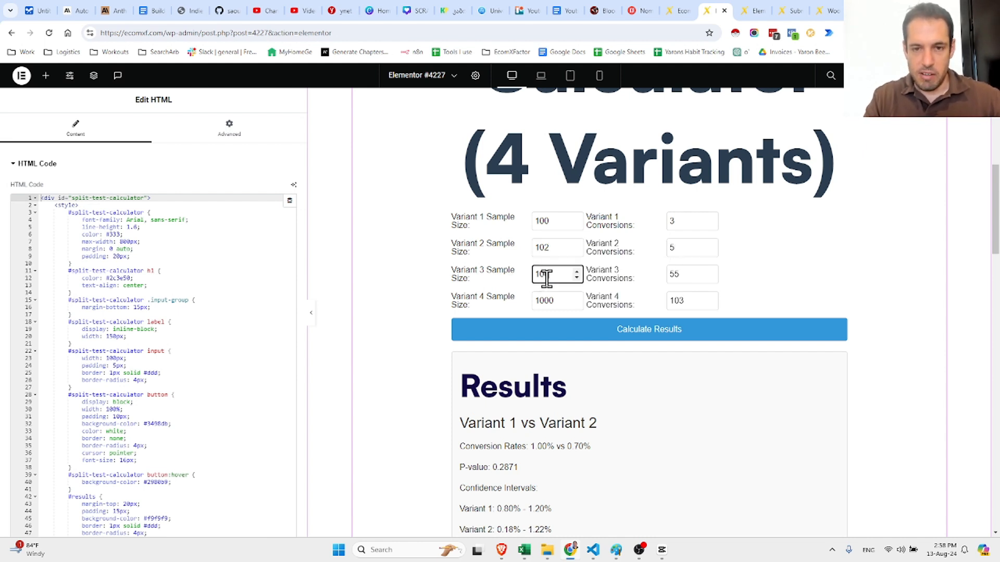
{"action": "left_click", "coordinate": [692, 275]}
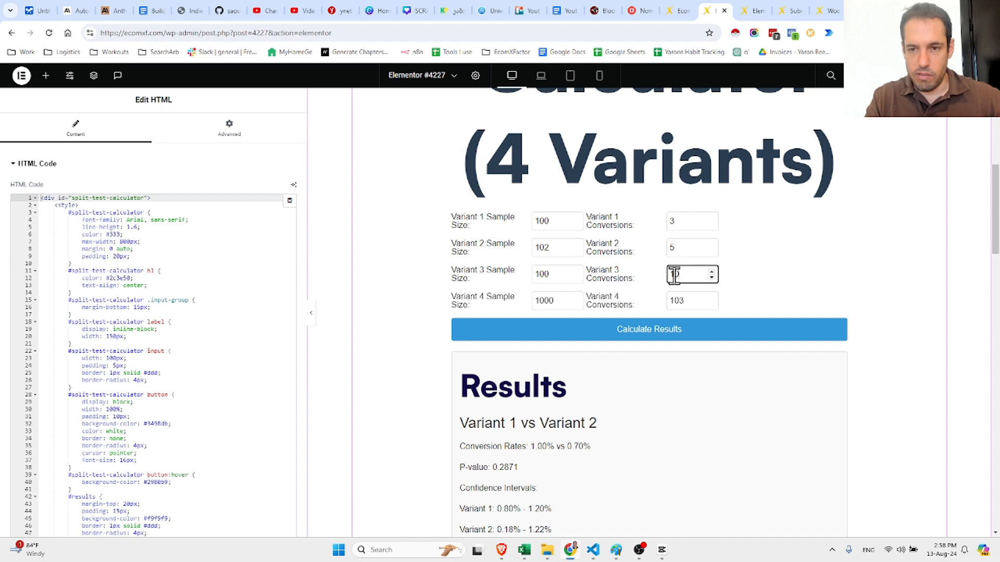
{"action": "left_click", "coordinate": [555, 301]}
{"action": "type", "text": "3"}
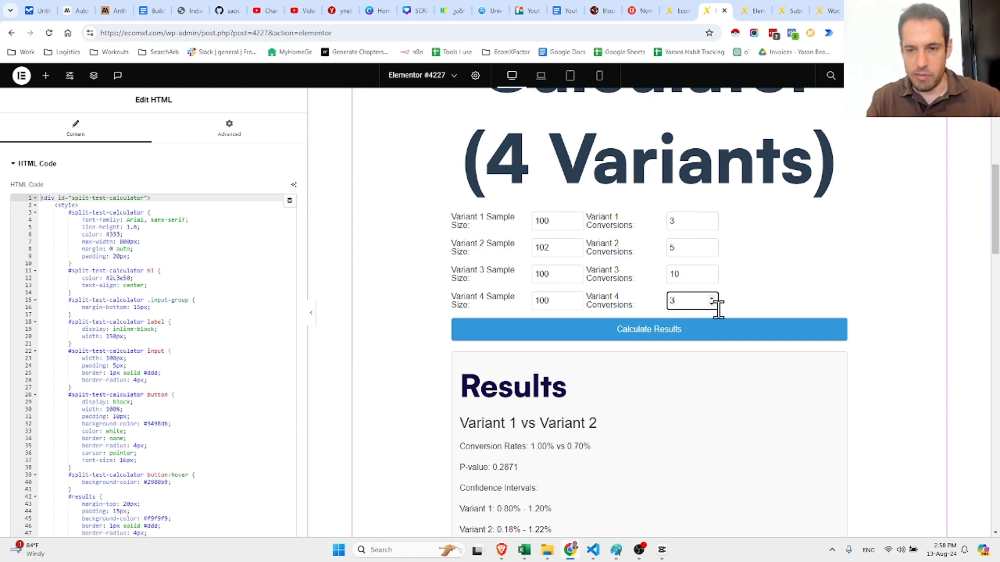
{"action": "left_click", "coordinate": [649, 329]}
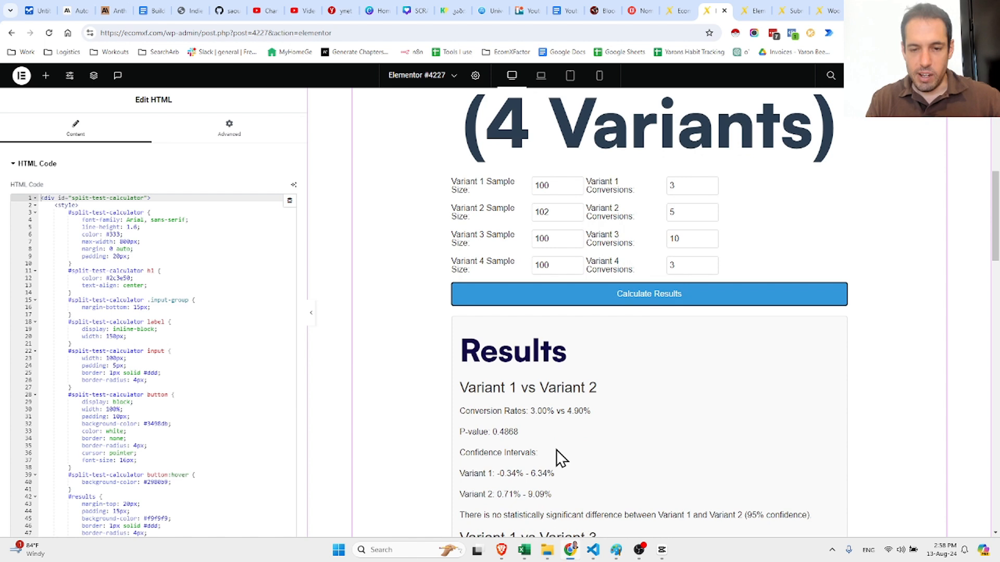
Scroll through the new comparisons to the recommendation of Variant 3 at 10.00%.
{"action": "scroll", "scroll_direction": "up", "scroll_amount": 3}
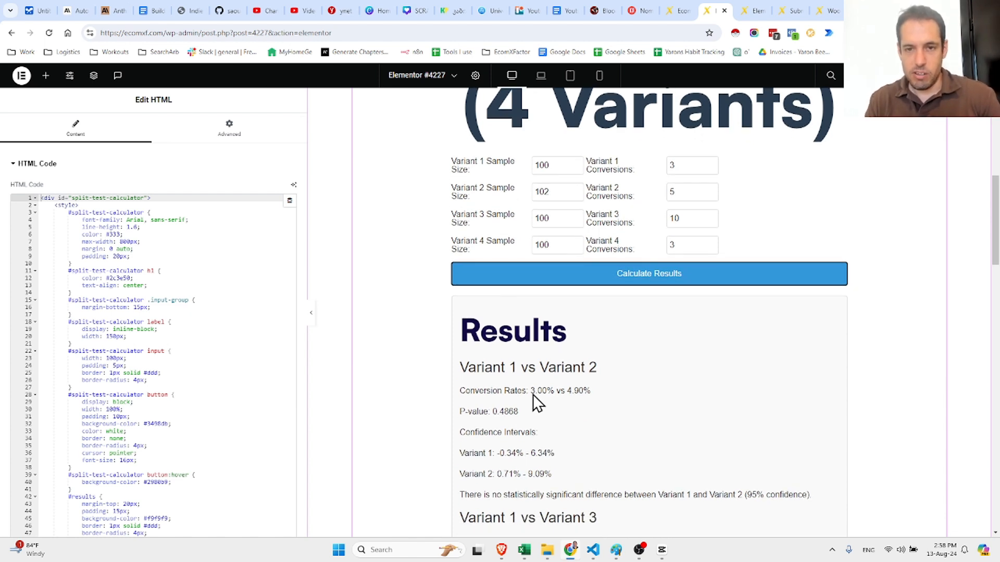
{"action": "mouse_move", "coordinate": [564, 184]}
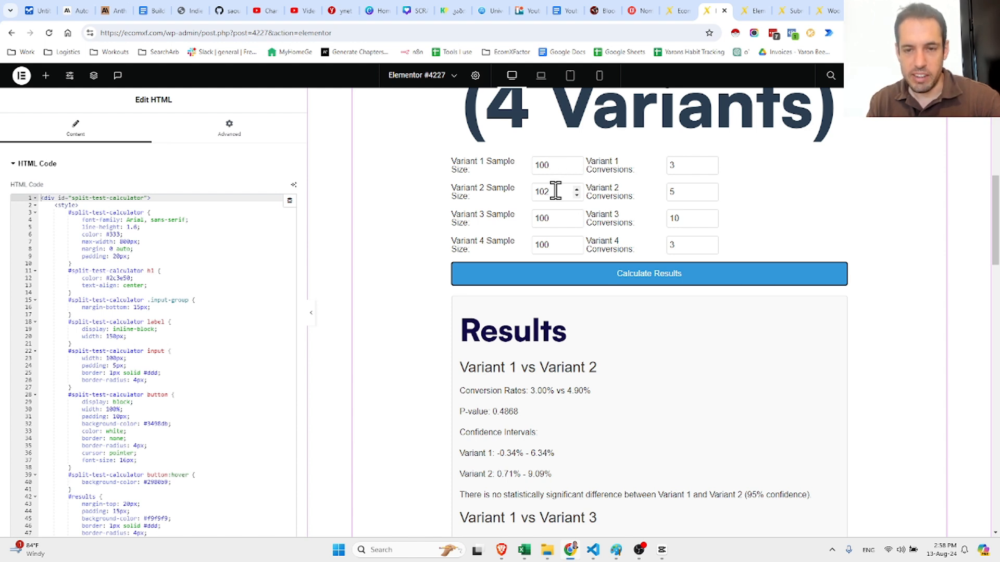
{"action": "scroll", "scroll_direction": "down", "scroll_amount": 3}
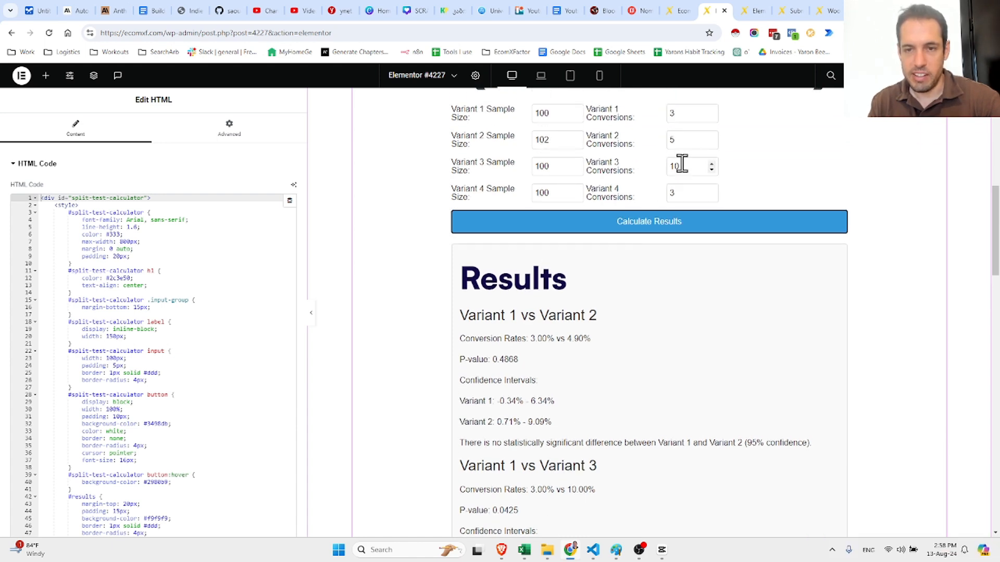
{"action": "scroll", "scroll_direction": "down", "scroll_amount": 3}
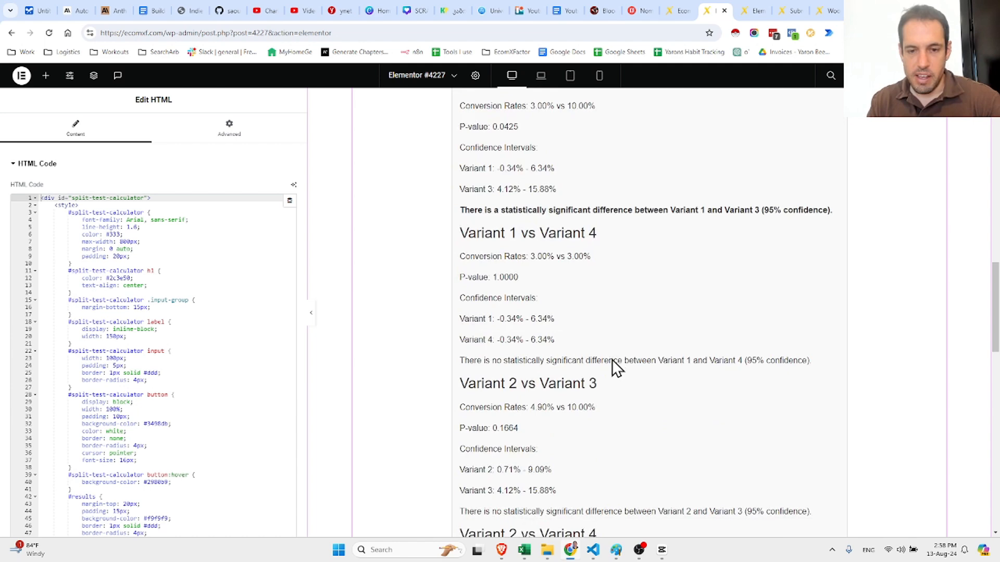
{"action": "scroll", "scroll_direction": "down", "scroll_amount": 3}
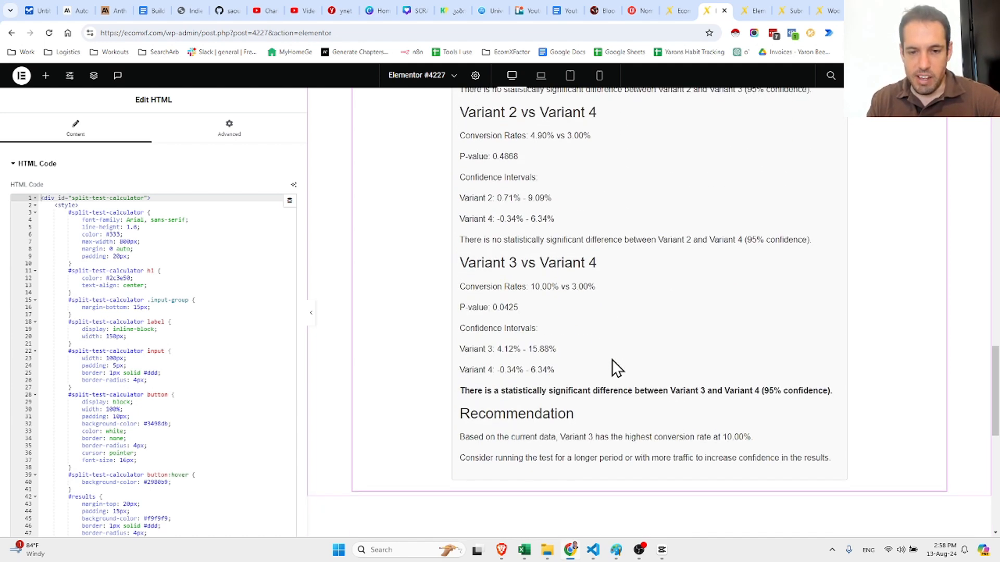
{"action": "scroll", "scroll_direction": "down", "scroll_amount": 3}
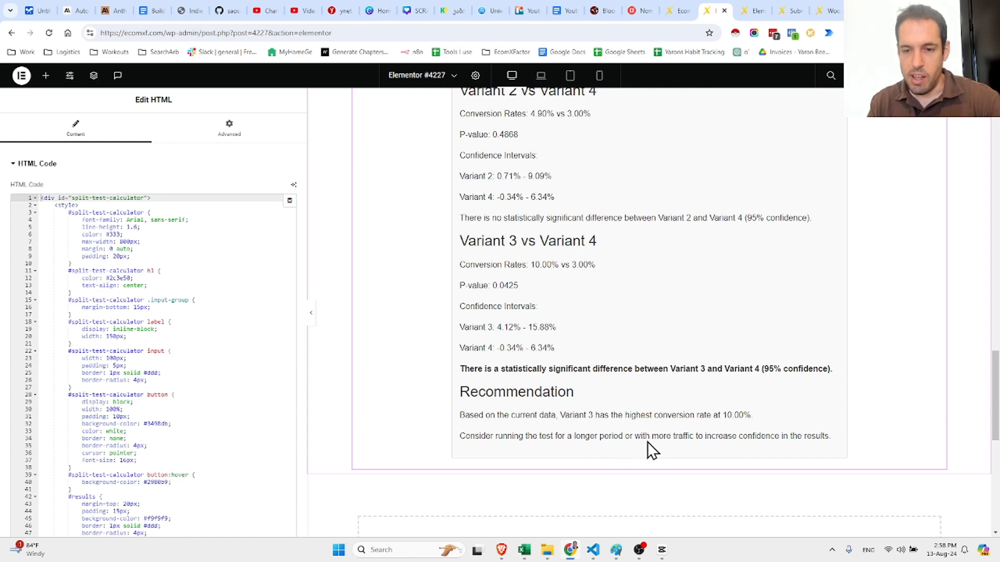
{"action": "mouse_move", "coordinate": [747, 450]}
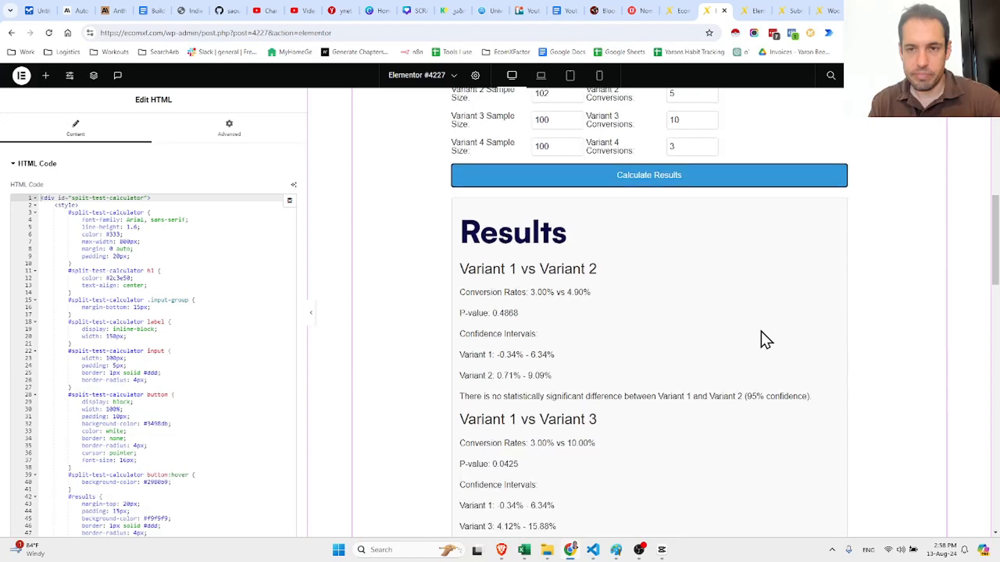
{"action": "scroll", "scroll_direction": "down", "scroll_amount": 3}
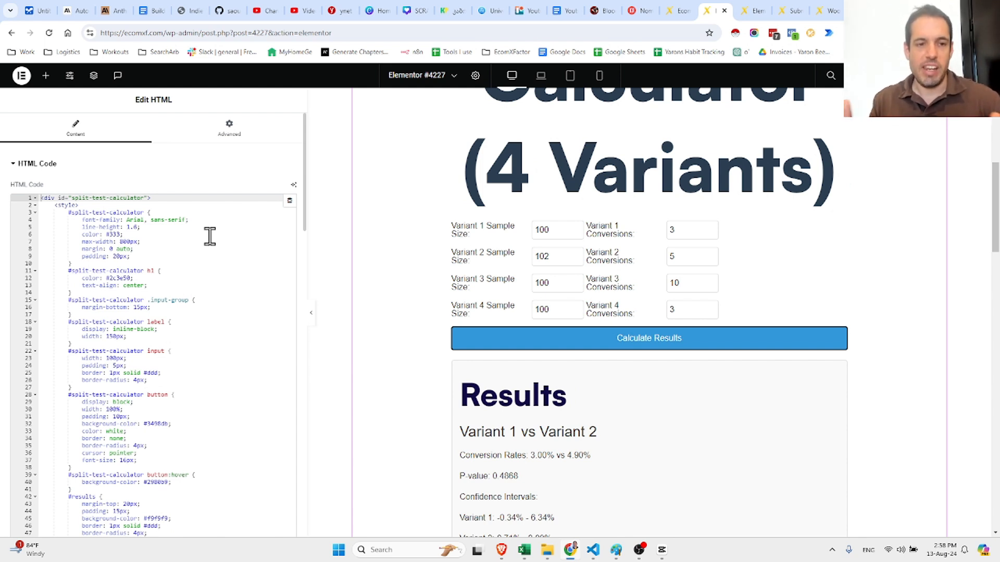
{"action": "mouse_move", "coordinate": [225, 241]}
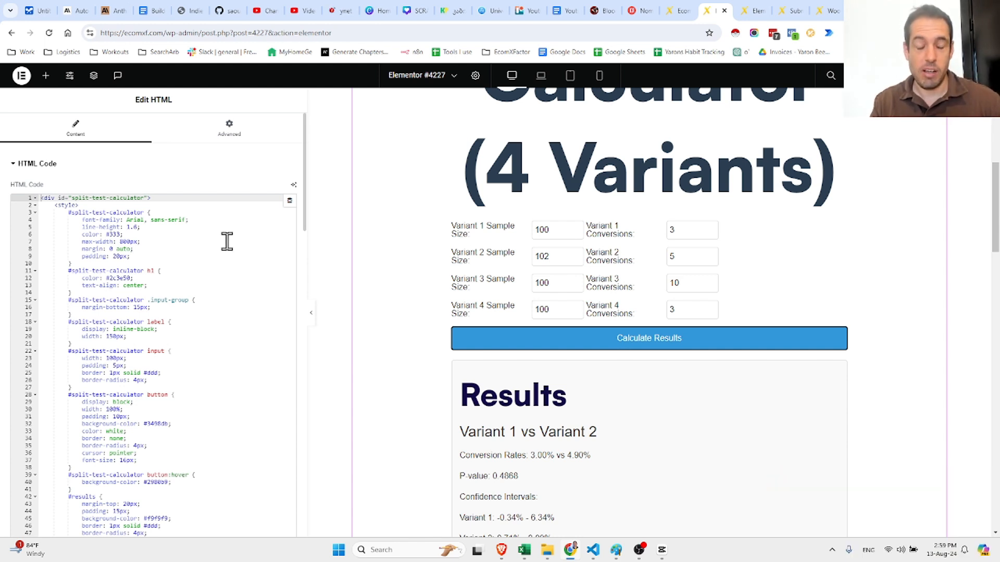
{"action": "mouse_move", "coordinate": [590, 501]}
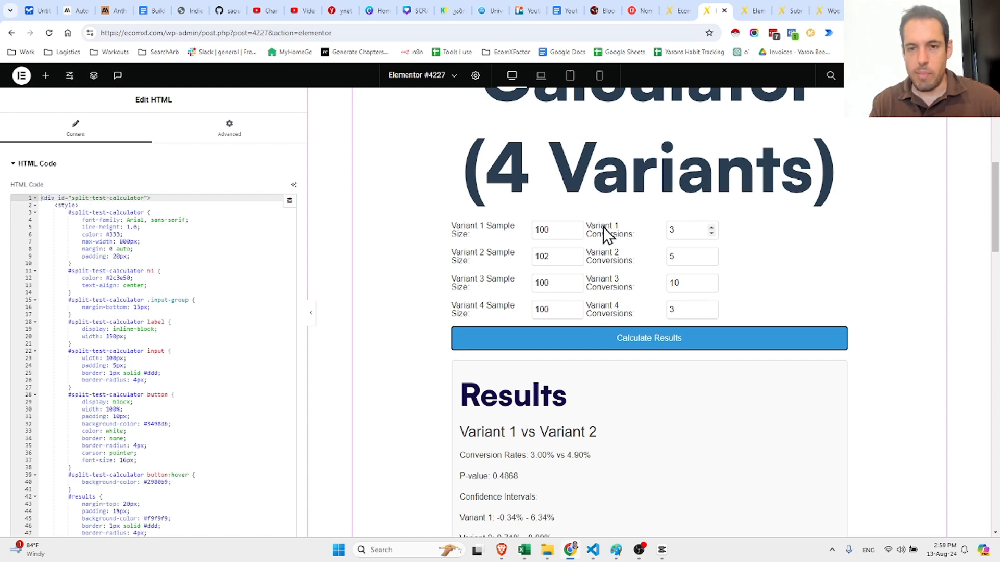
{"action": "scroll", "scroll_direction": "down", "scroll_amount": 3}
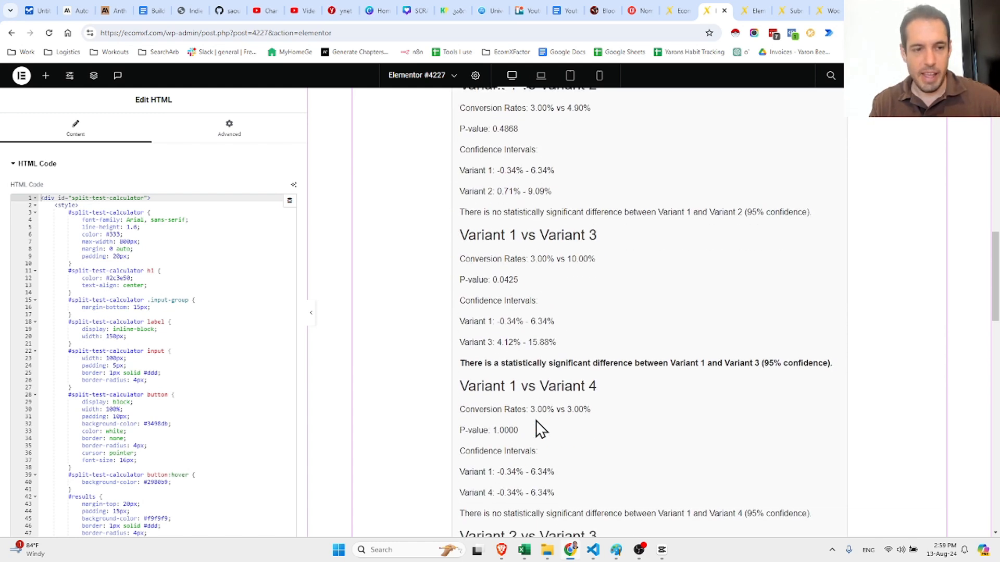
{"action": "scroll", "scroll_direction": "down", "scroll_amount": 3}
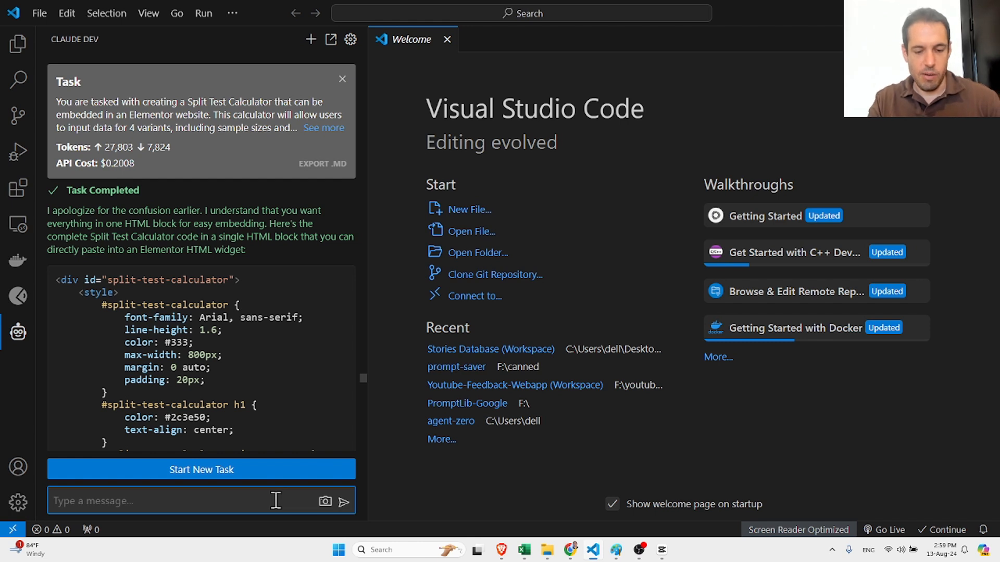
Send Claude Dev a dark-mode request with a bigger, underlined results section font.
{"action": "type", "text": "Can you make the design nicer? use dark mode"}
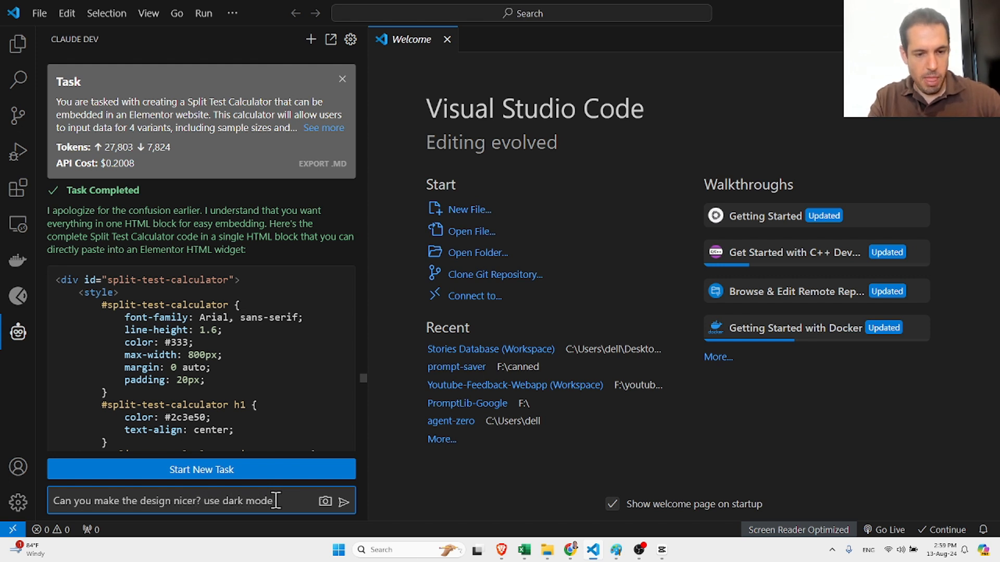
{"action": "type", "text": "and"}
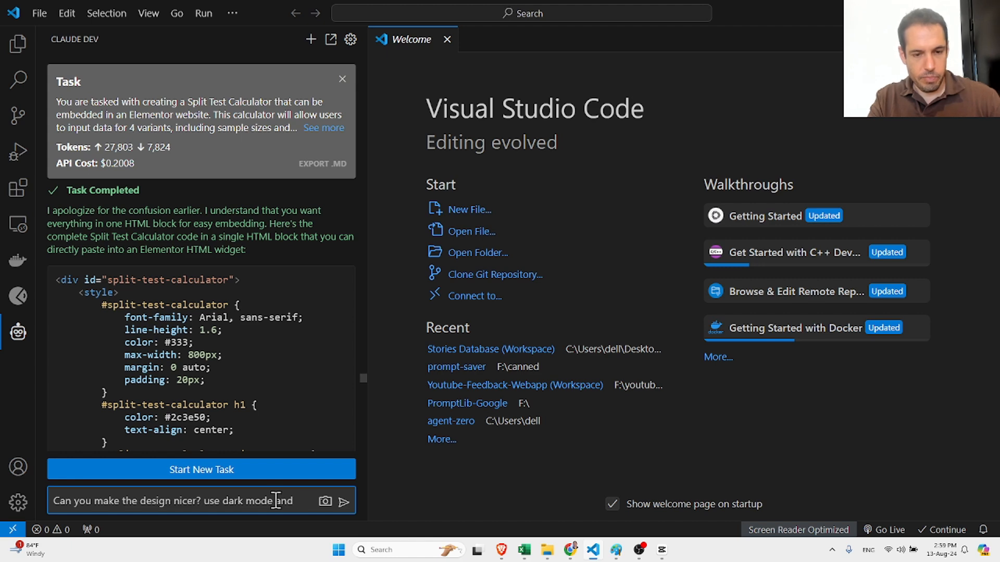
{"action": "type", "text": "make"}
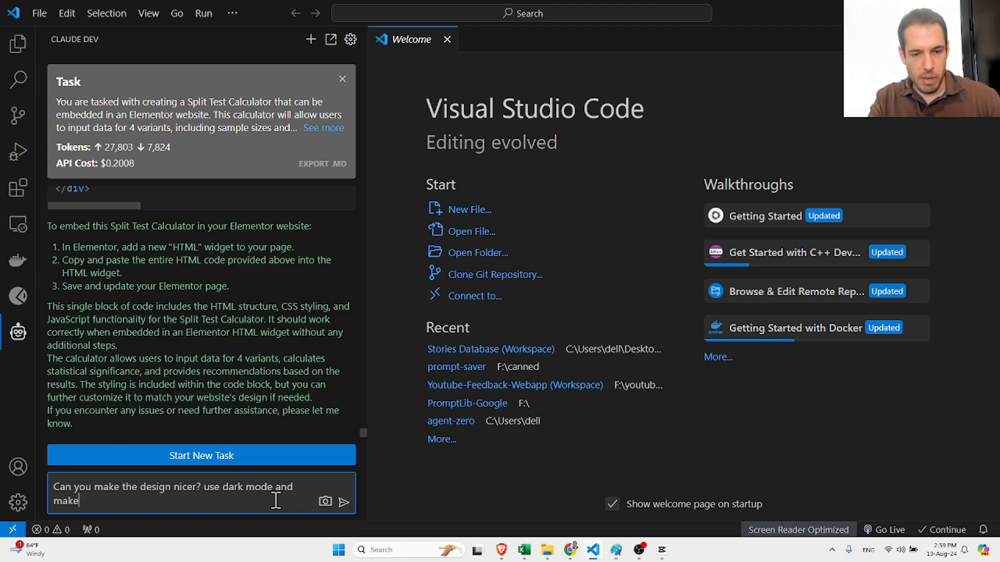
{"action": "type", "text": "the results"}
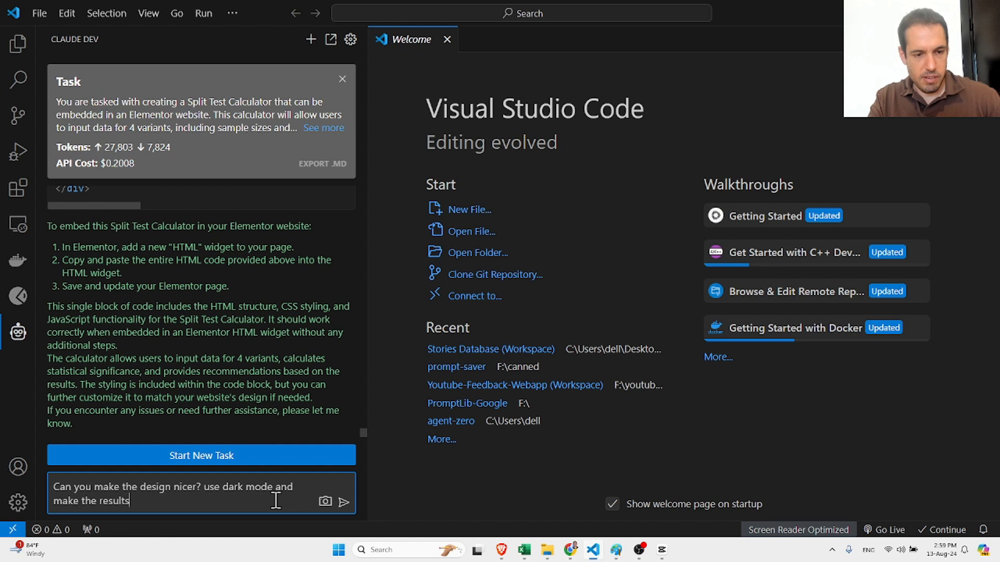
{"action": "type", "text": "section"}
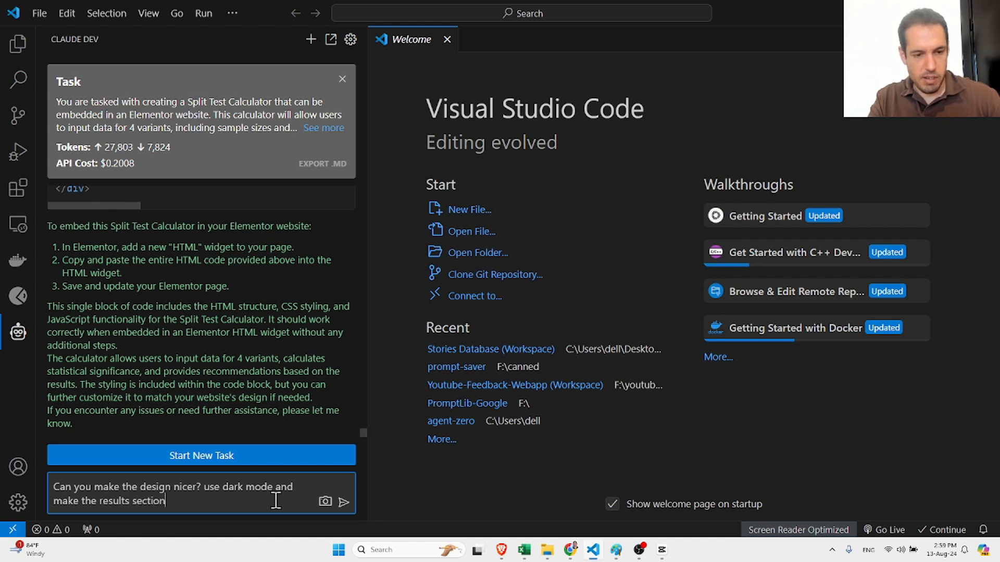
{"action": "type", "text": "bigger"}
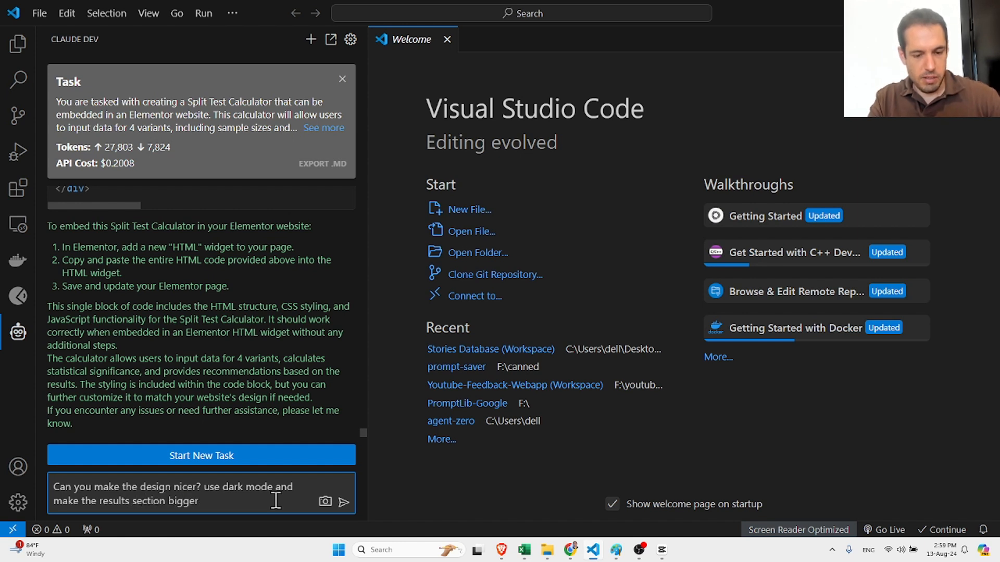
{"action": "type", "text": "fonts with u"}
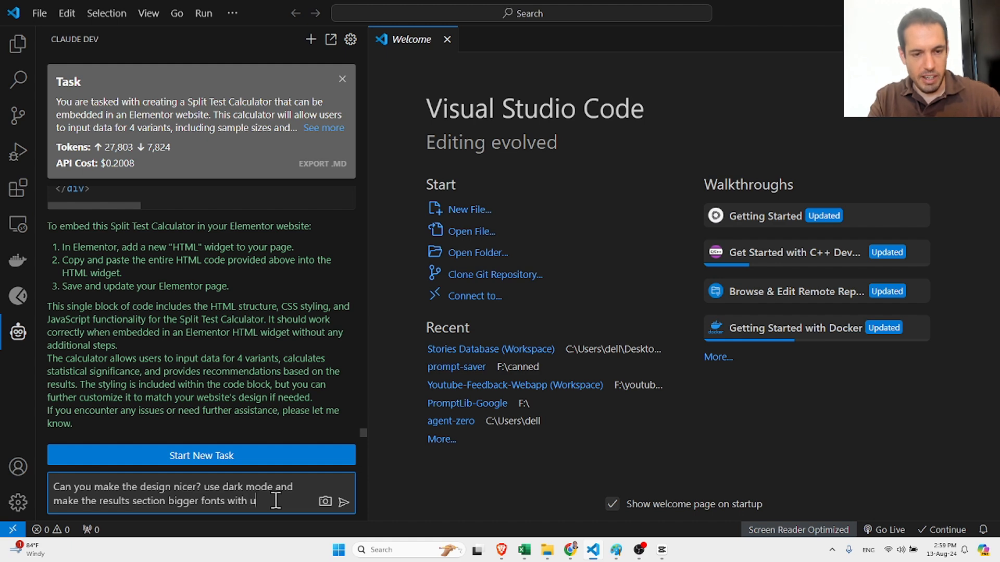
{"action": "type", "text": "nderline"}
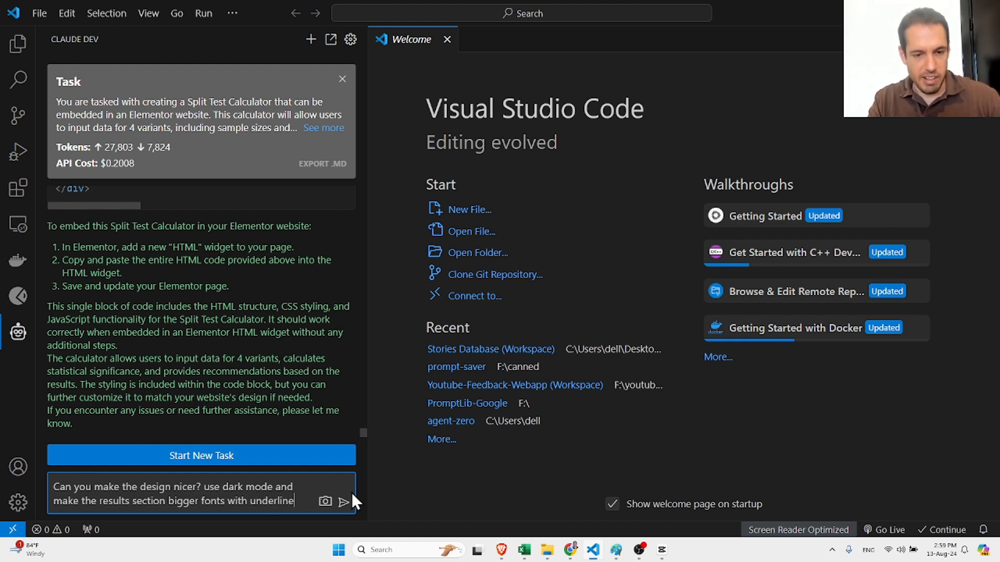
{"action": "left_click", "coordinate": [345, 502]}
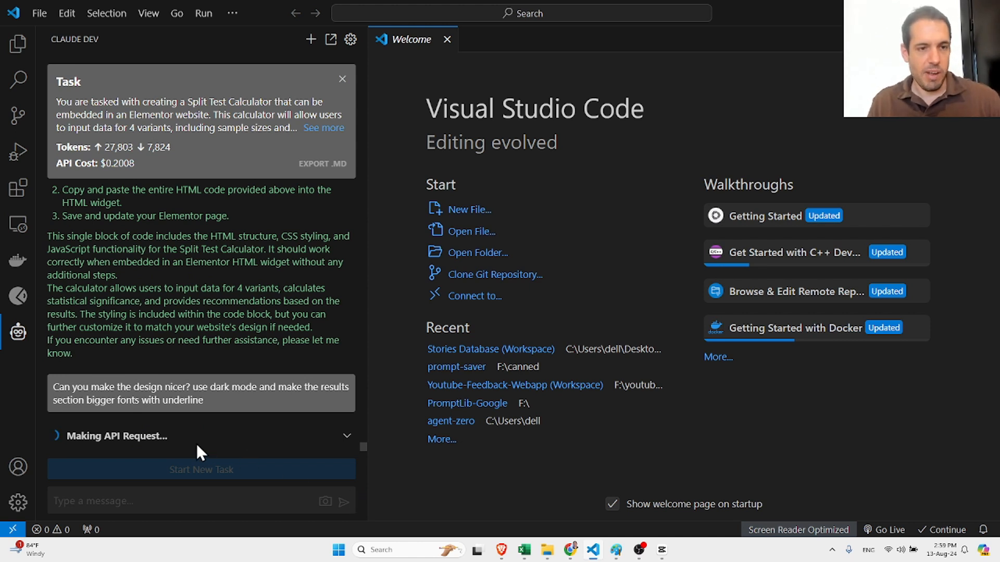
{"action": "mouse_move", "coordinate": [111, 160]}
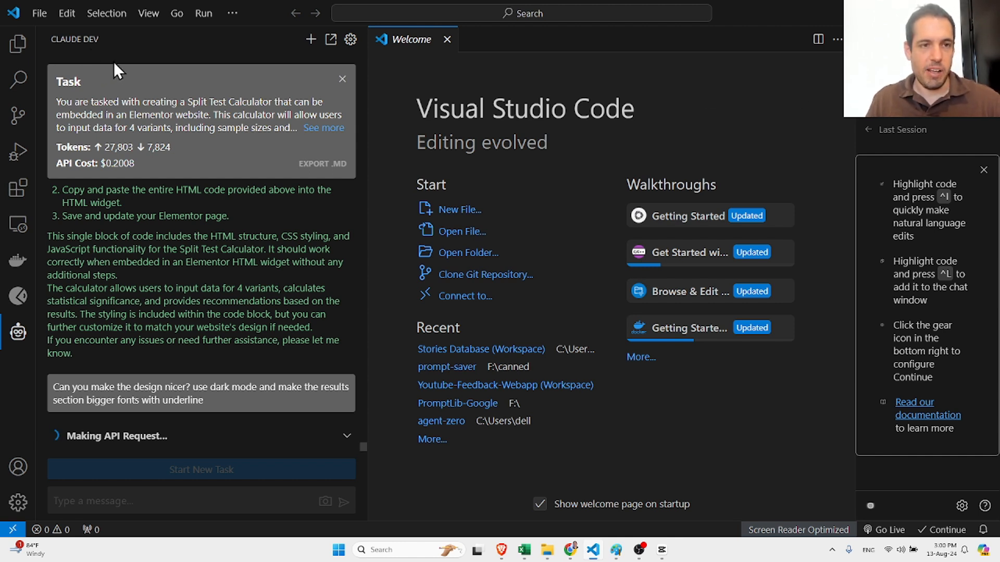
{"action": "mouse_move", "coordinate": [107, 54]}
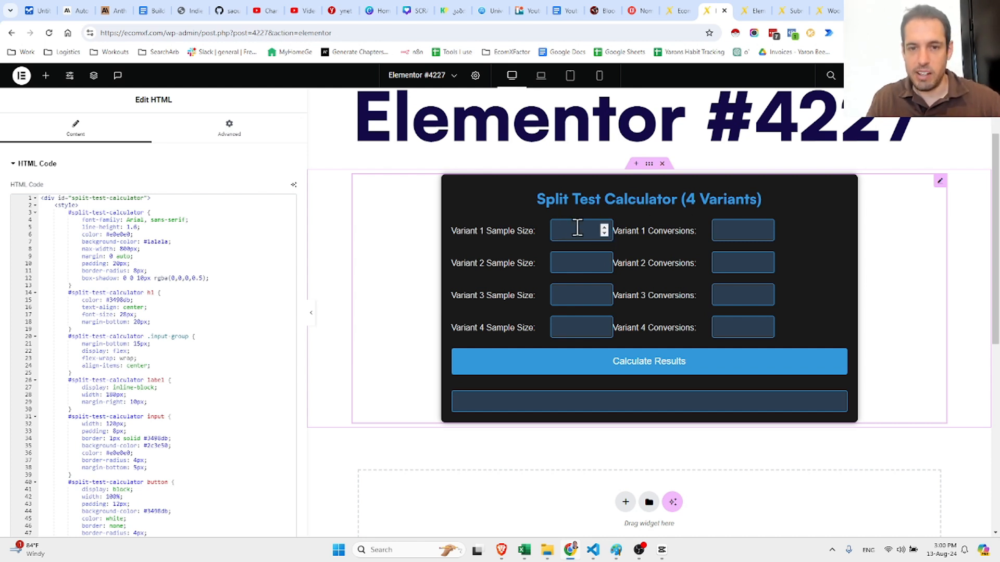
Enter 100/10, 103/5, 102/5 and 100/12 for the four variants and calculate.
{"action": "type", "text": "100"}
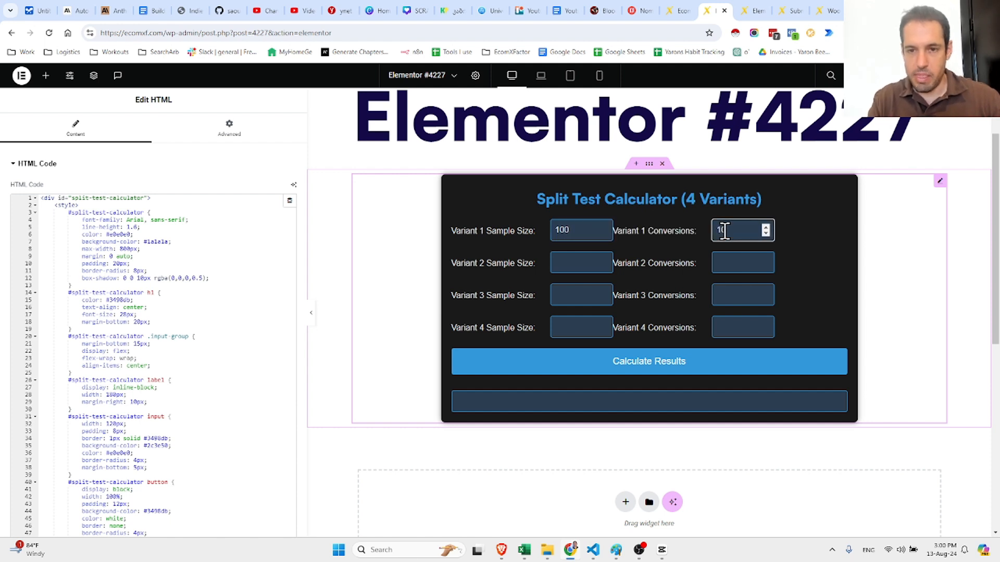
{"action": "type", "text": "103"}
{"action": "left_click", "coordinate": [743, 295]}
{"action": "type", "text": "5"}
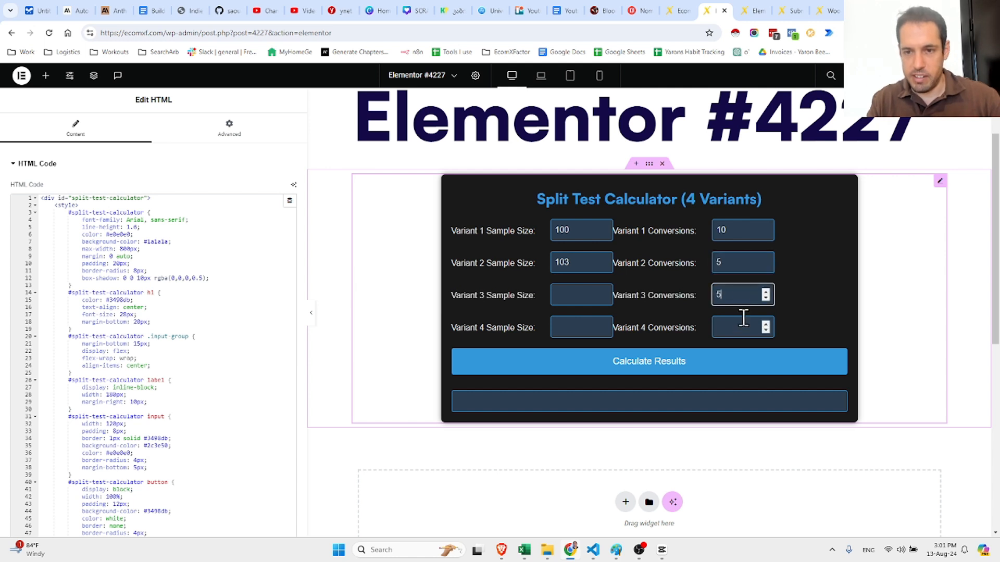
{"action": "type", "text": "12"}
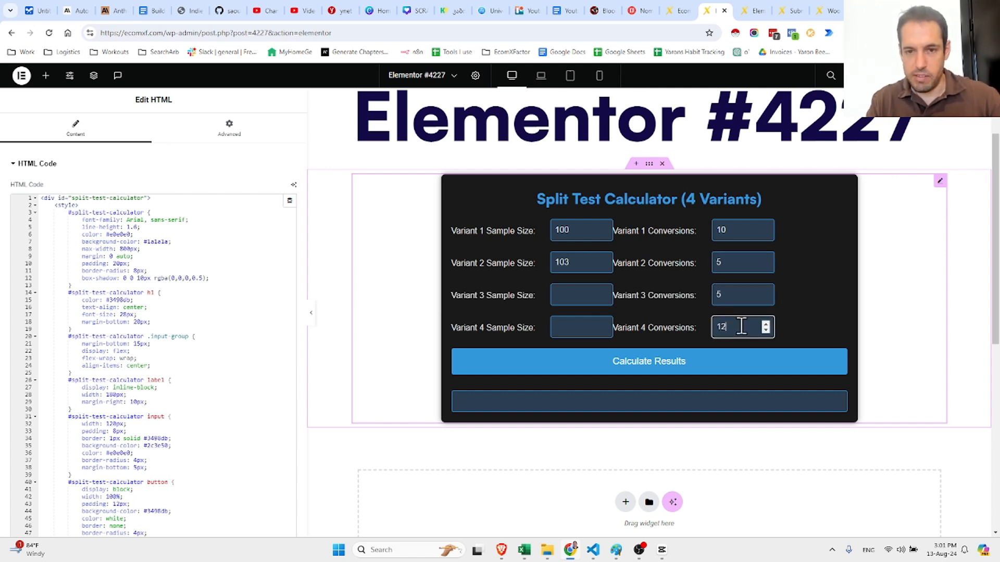
{"action": "type", "text": "102"}
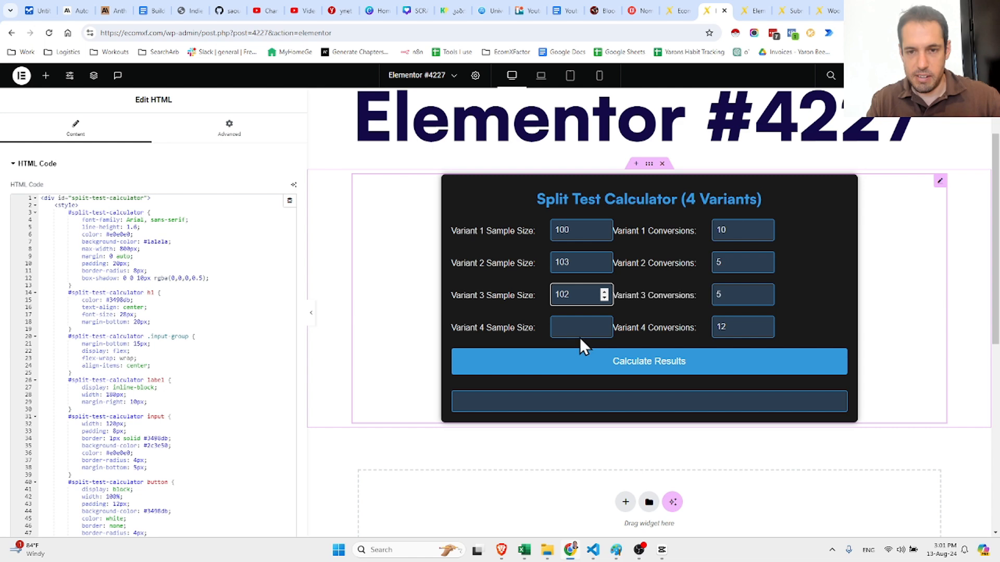
{"action": "left_click", "coordinate": [648, 361]}
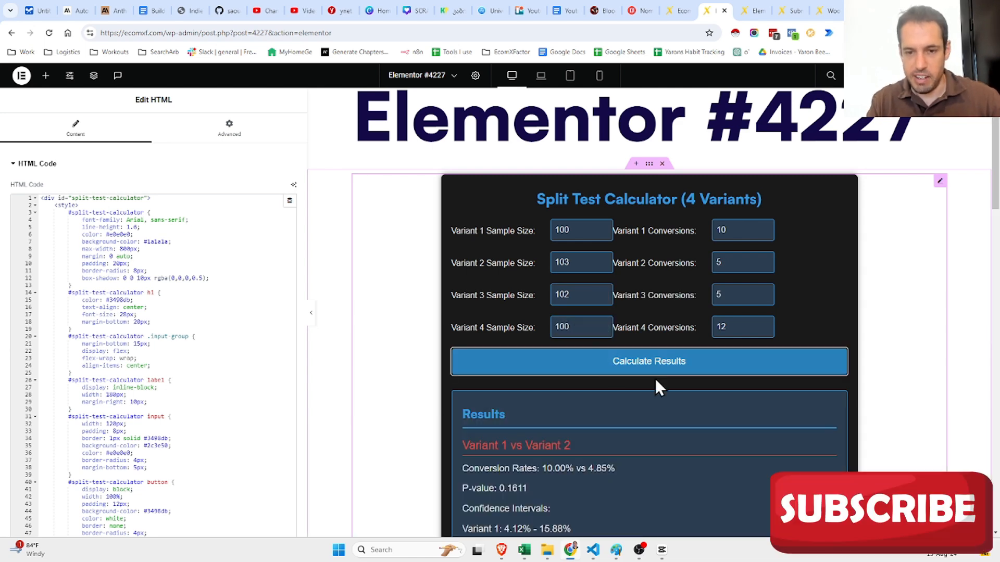
{"action": "scroll", "scroll_direction": "down", "scroll_amount": 3}
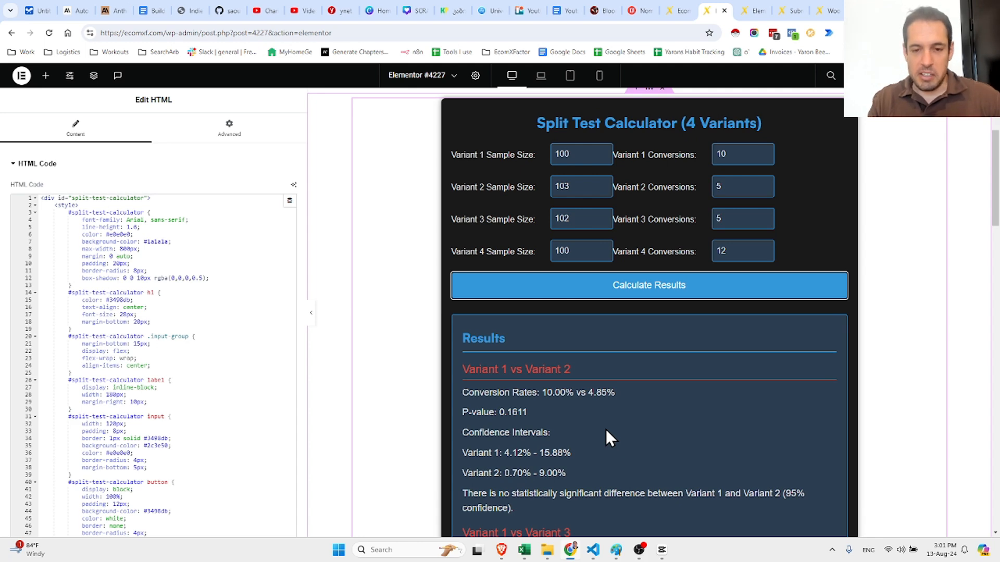
{"action": "scroll", "scroll_direction": "down", "scroll_amount": 3}
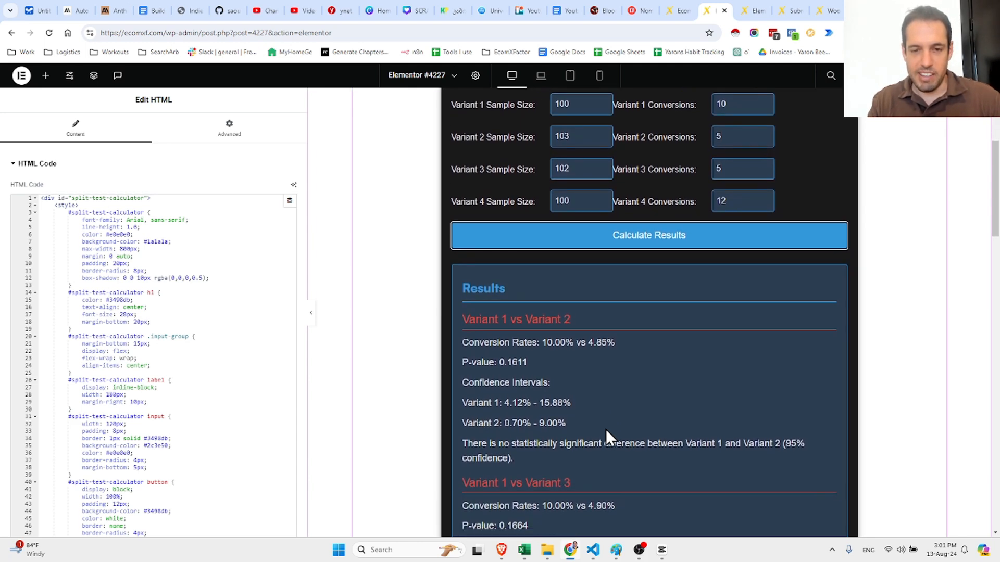
{"action": "scroll", "scroll_direction": "down", "scroll_amount": 3}
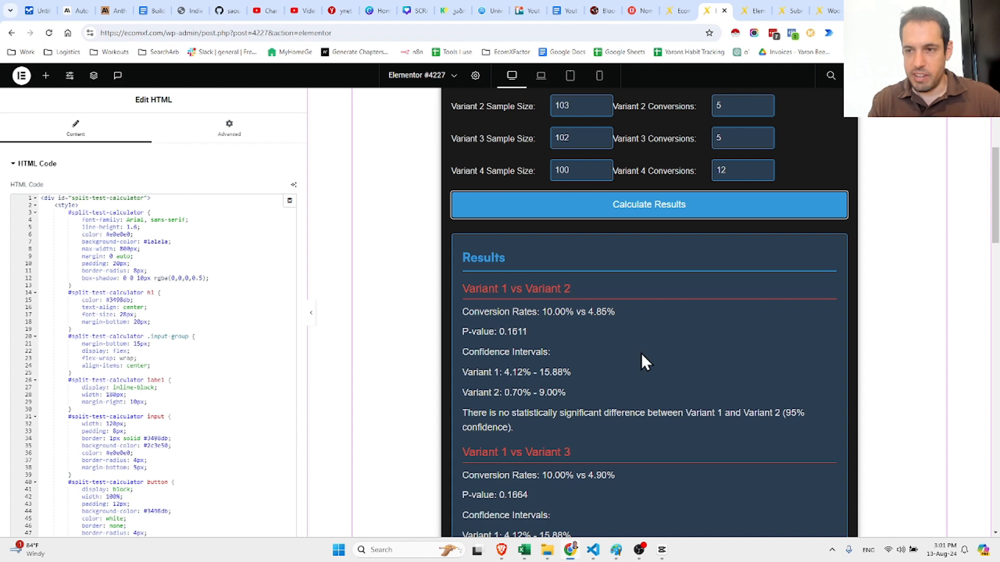
{"action": "scroll", "scroll_direction": "down", "scroll_amount": 3}
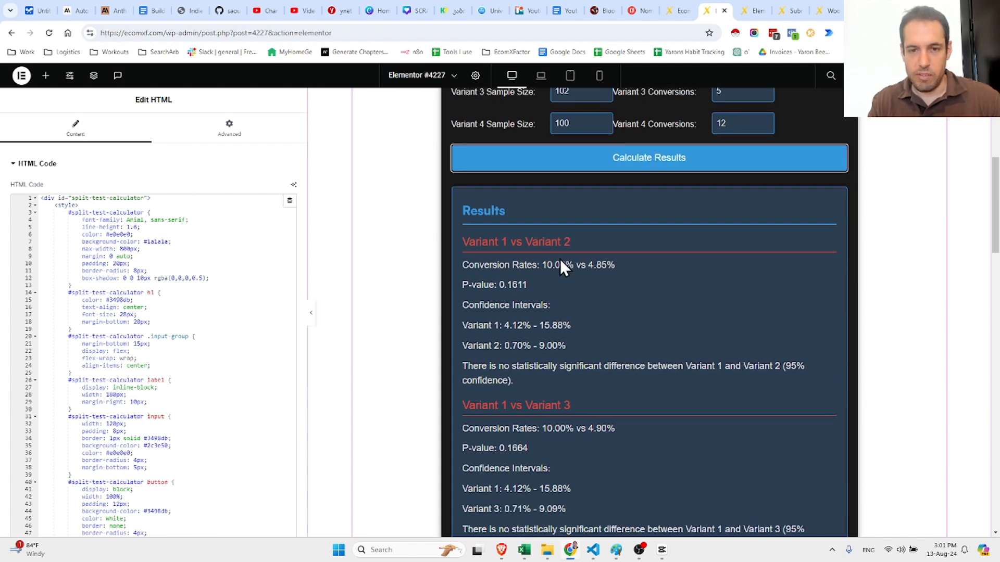
{"action": "scroll", "scroll_direction": "down", "scroll_amount": 3}
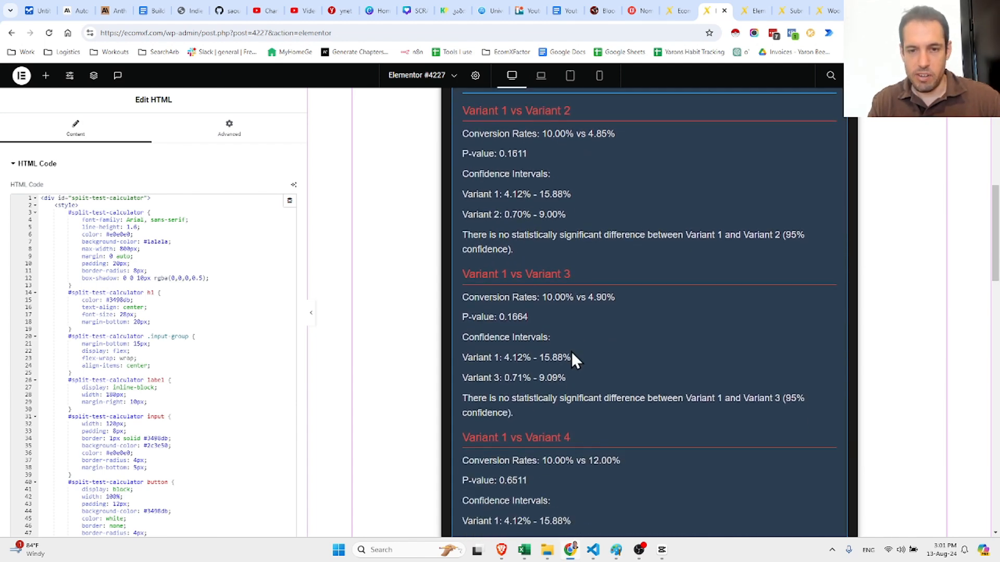
{"action": "scroll", "scroll_direction": "down", "scroll_amount": 3}
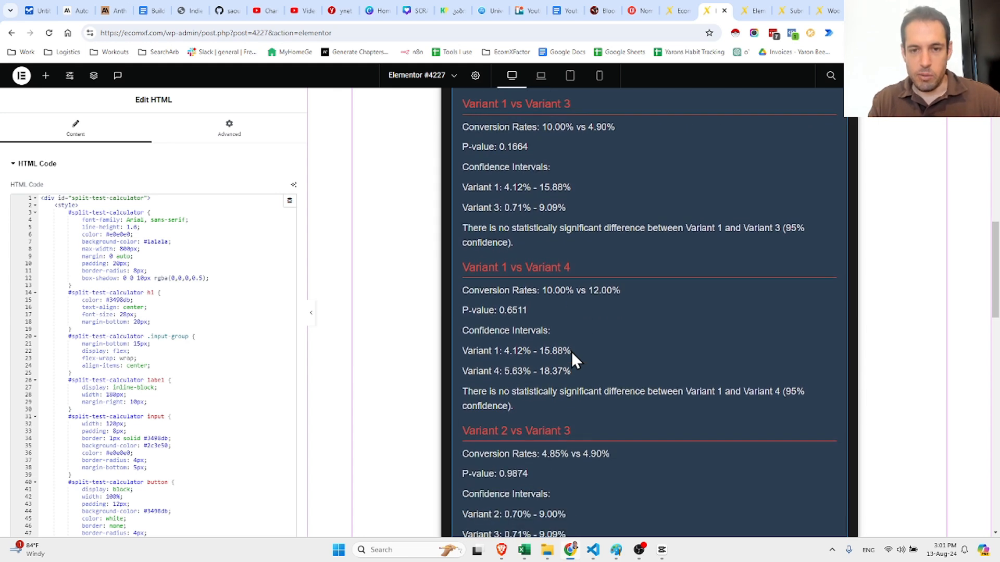
{"action": "scroll", "scroll_direction": "down", "scroll_amount": 3}
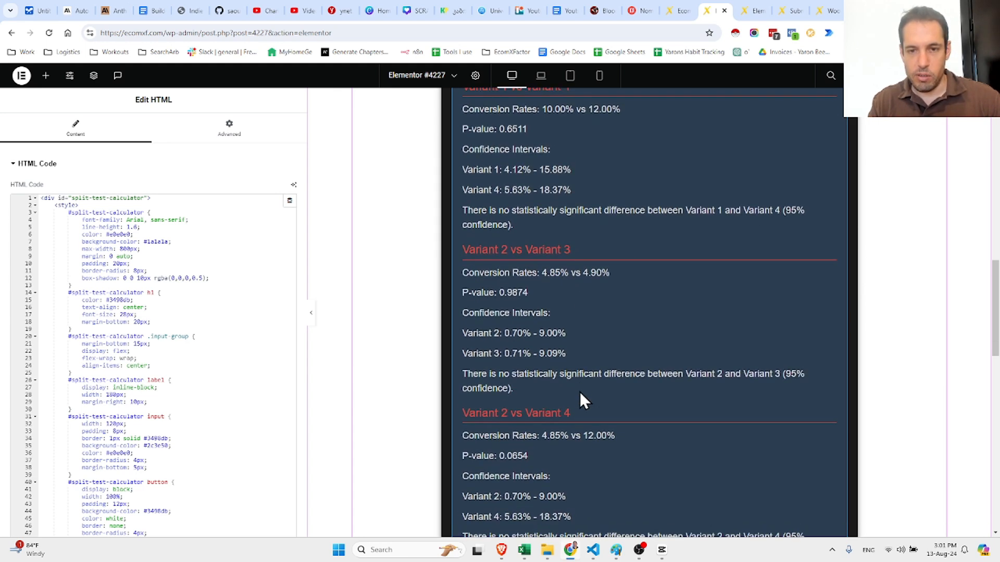
{"action": "scroll", "scroll_direction": "down", "scroll_amount": 3}
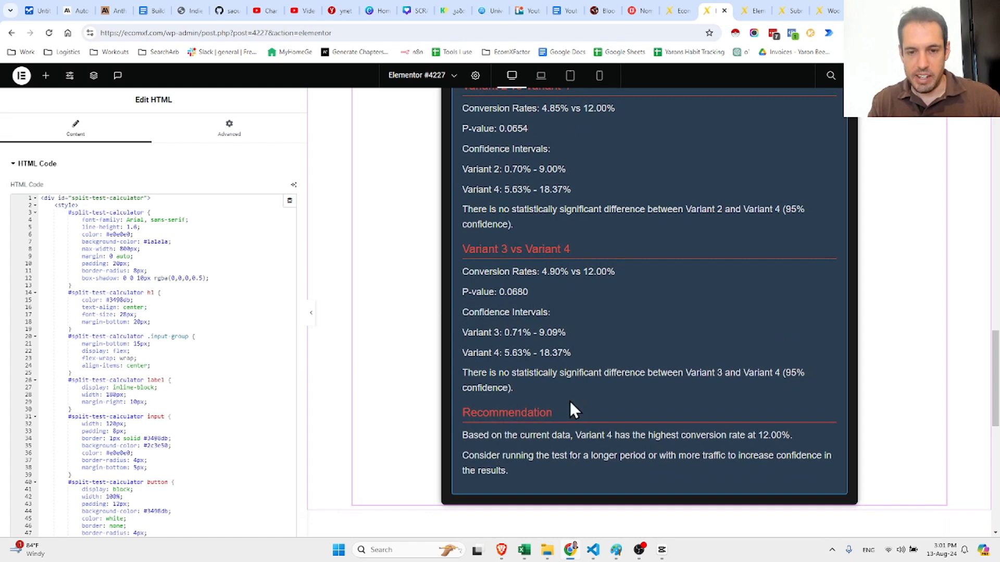
{"action": "mouse_move", "coordinate": [577, 446]}
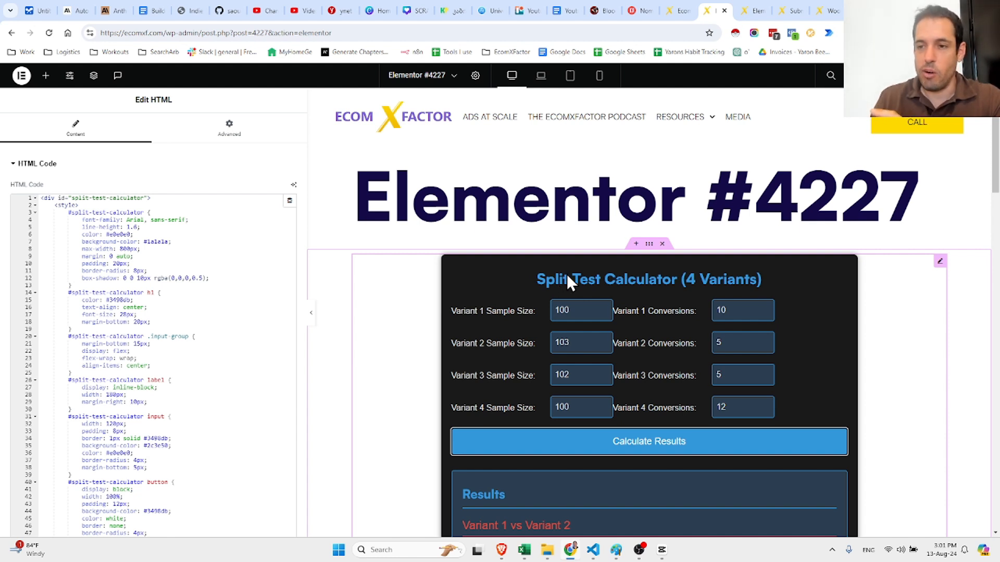
{"action": "mouse_move", "coordinate": [485, 279]}
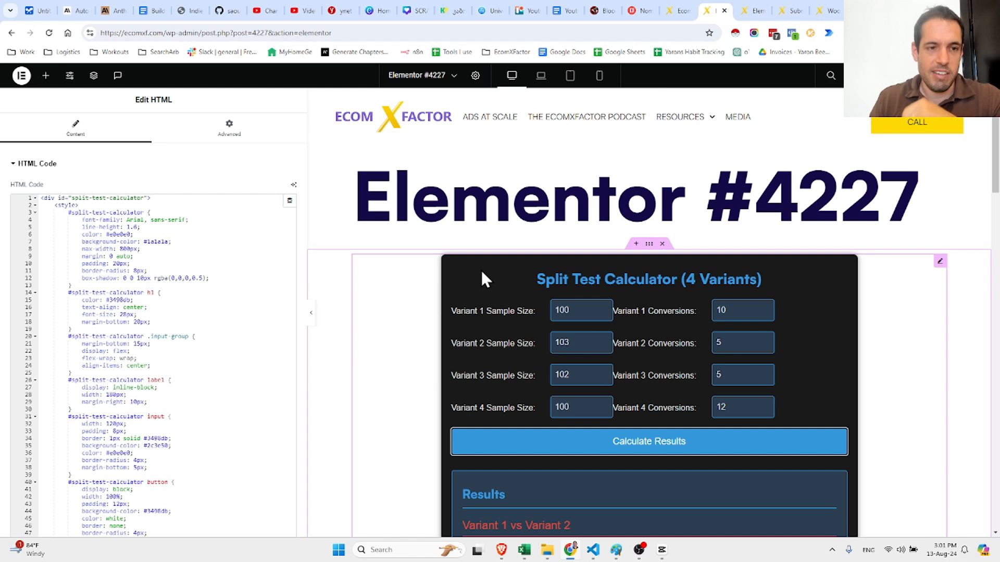